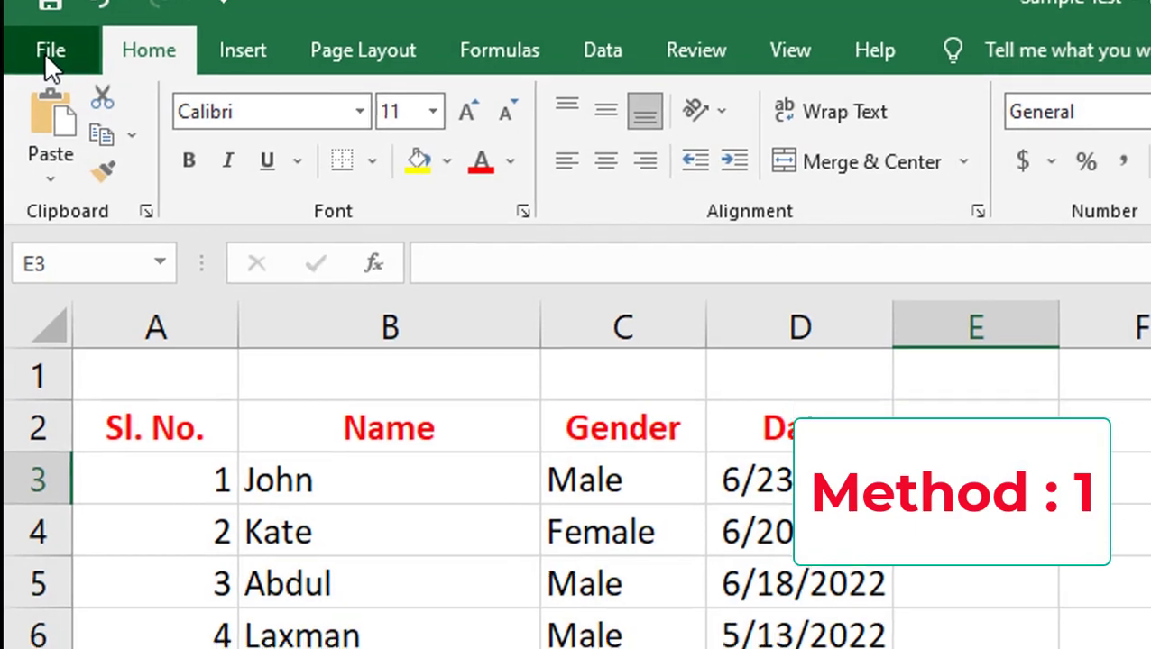
Go to File > Options > Trust Center settings and view the Privacy Options page
left_click(50, 50)
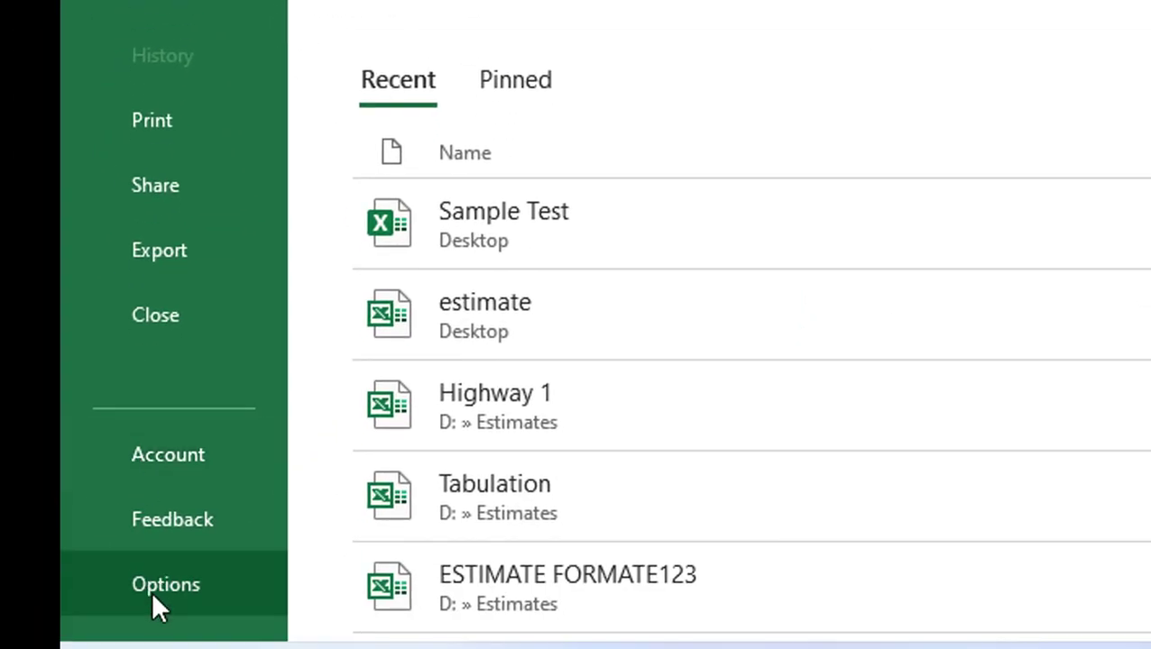
left_click(165, 585)
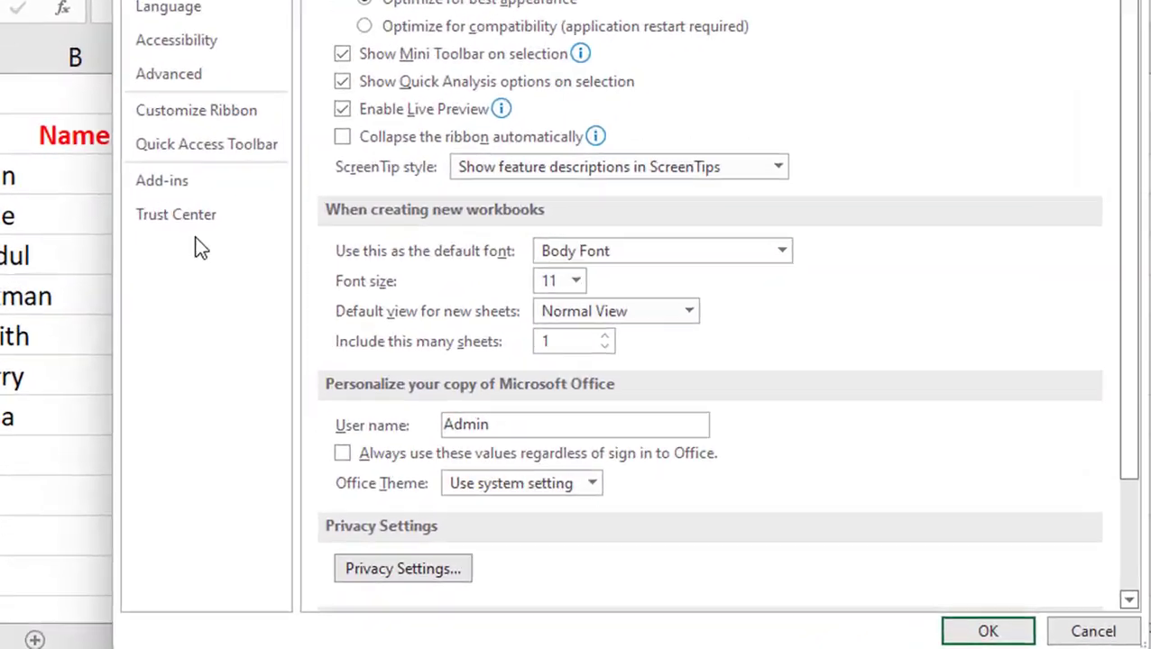
left_click(176, 215)
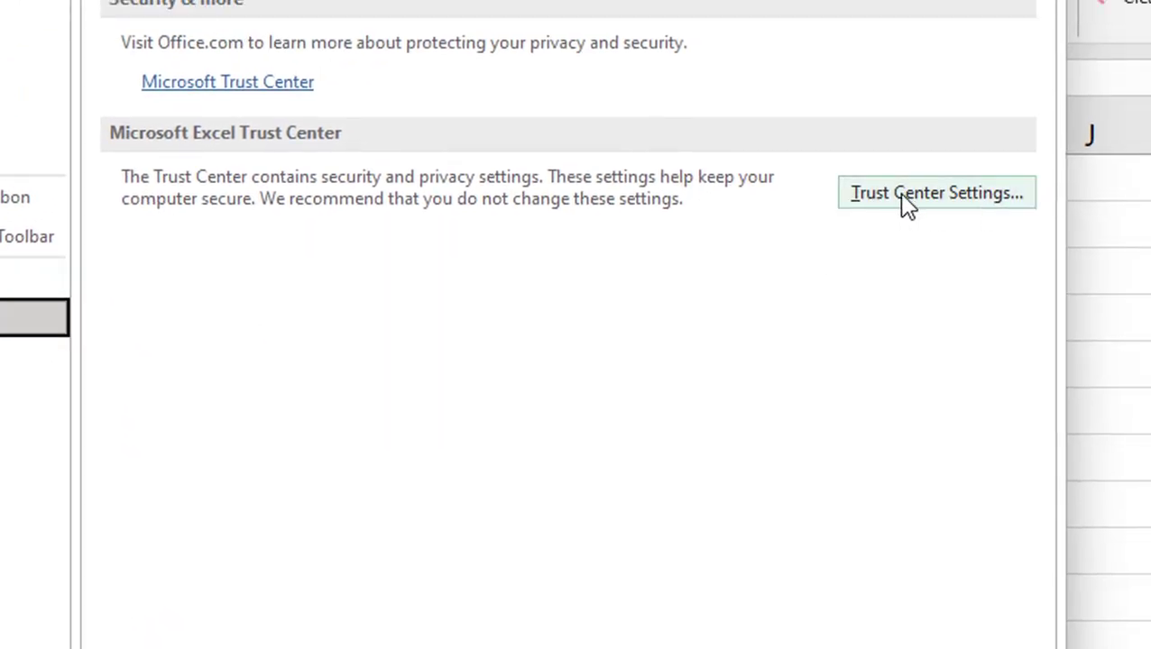
left_click(936, 192)
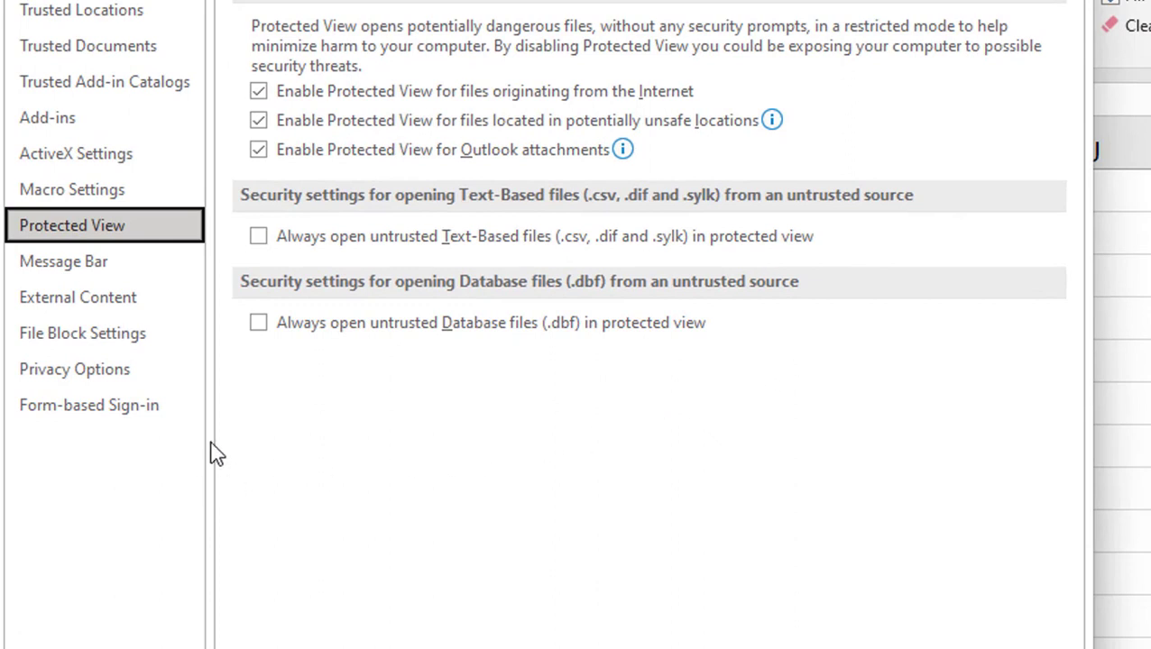
left_click(74, 368)
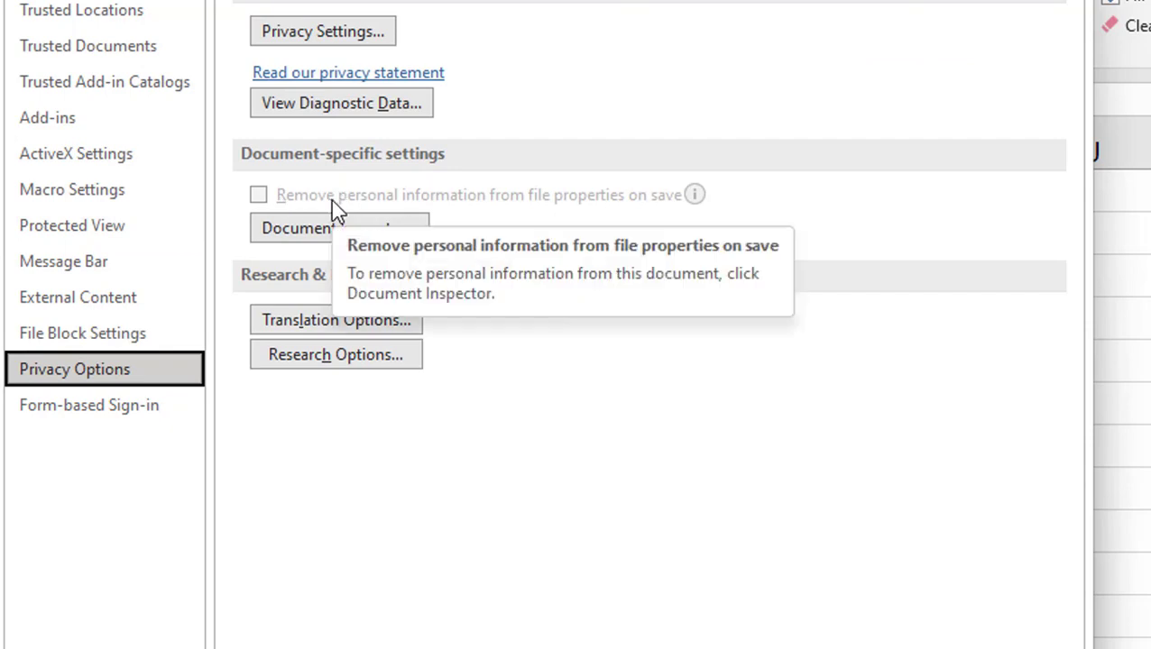
mouse_move(559, 209)
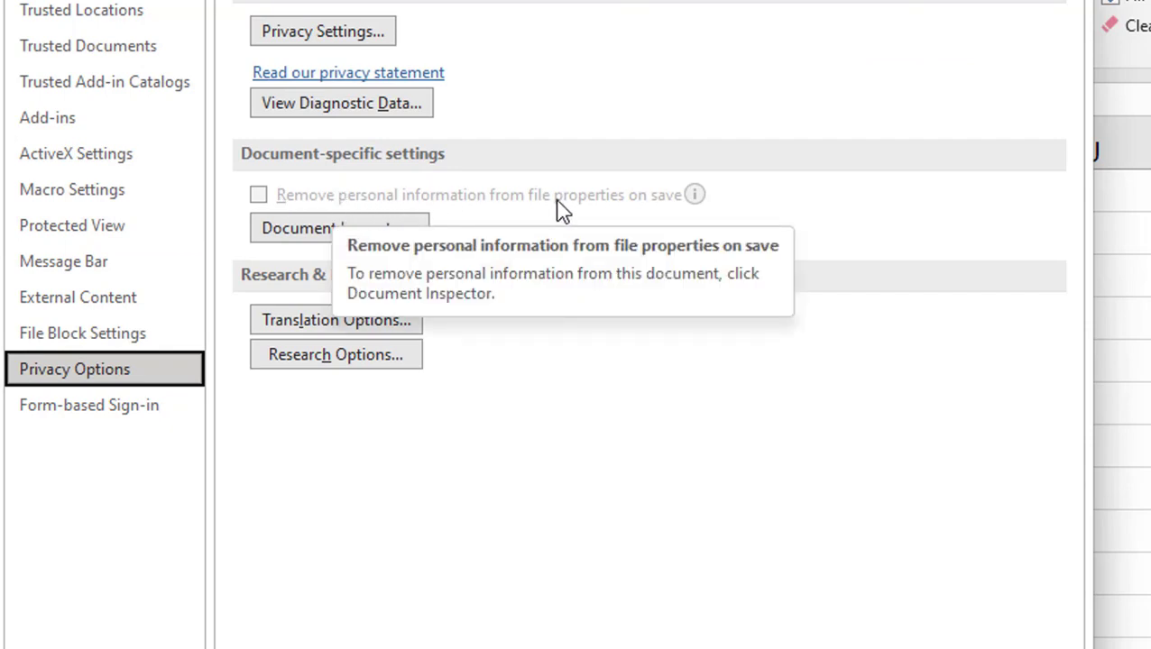
mouse_move(530, 215)
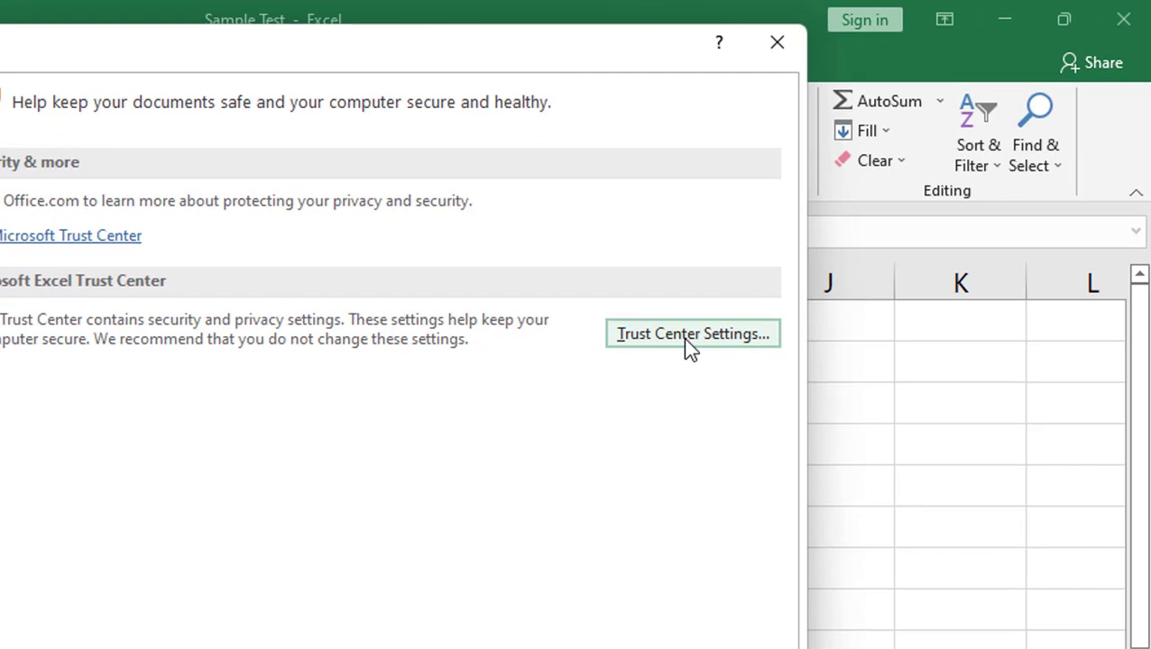
Uncheck Protected View for Internet files, unsafe locations and Outlook attachments
left_click(692, 334)
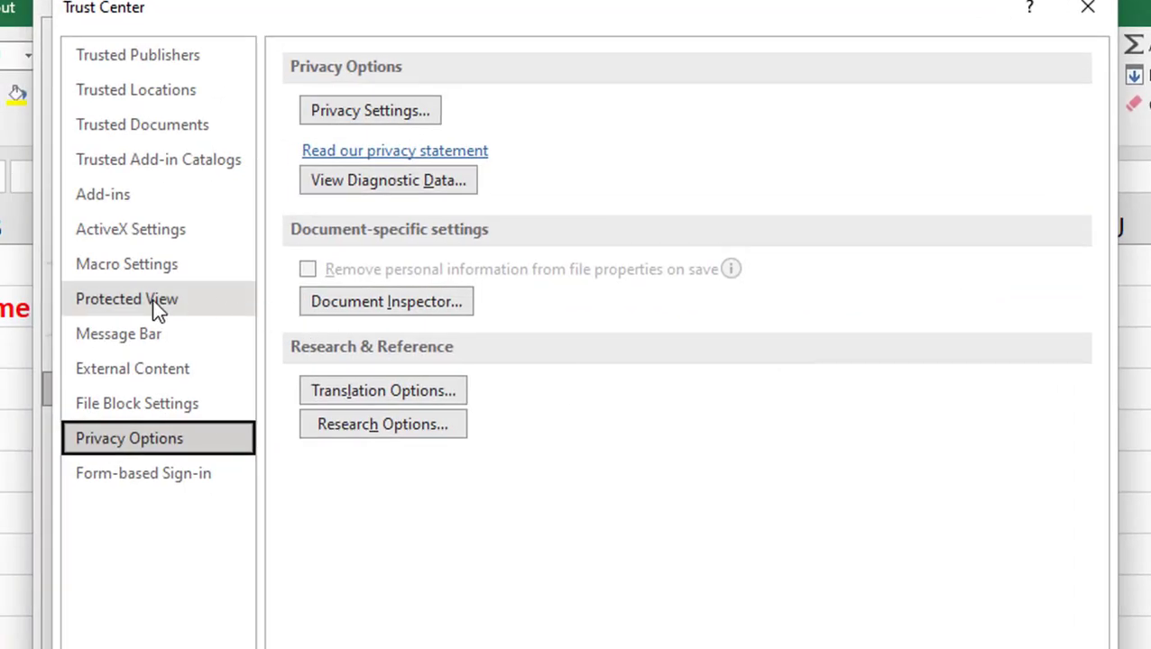
left_click(127, 299)
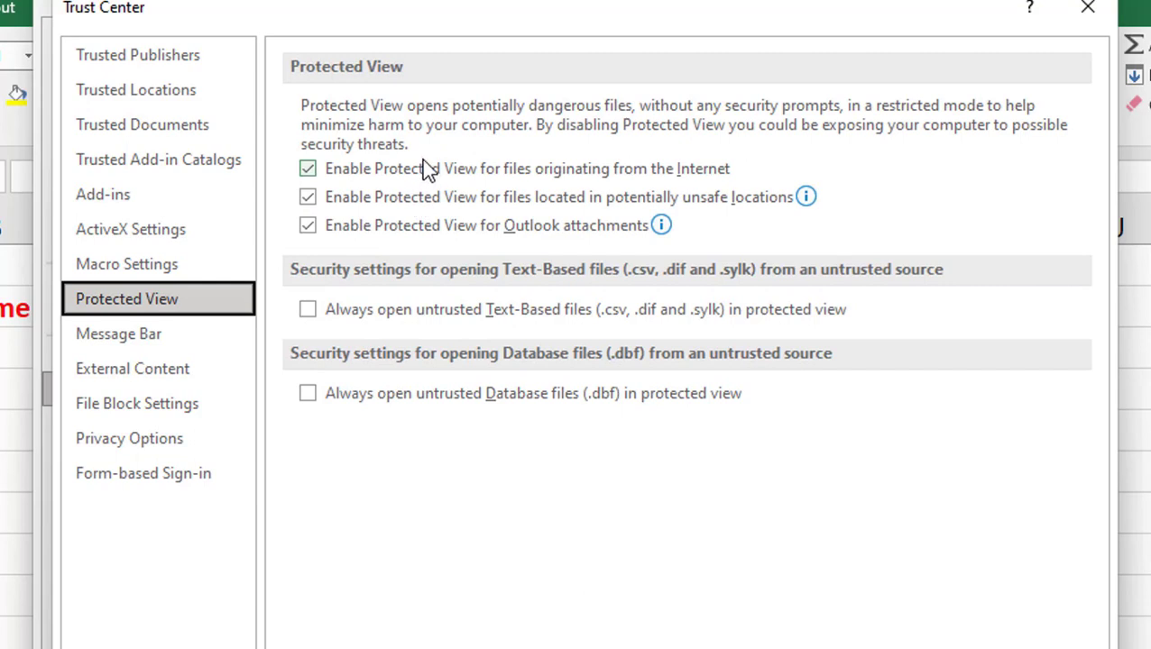
mouse_move(424, 185)
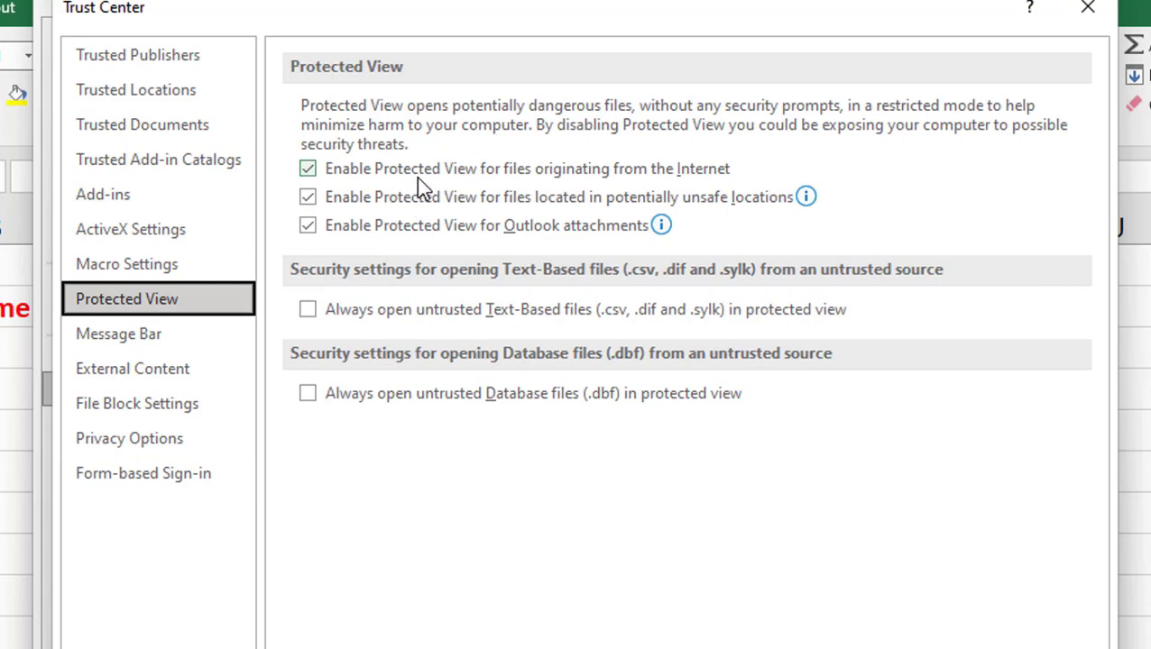
left_click(307, 169)
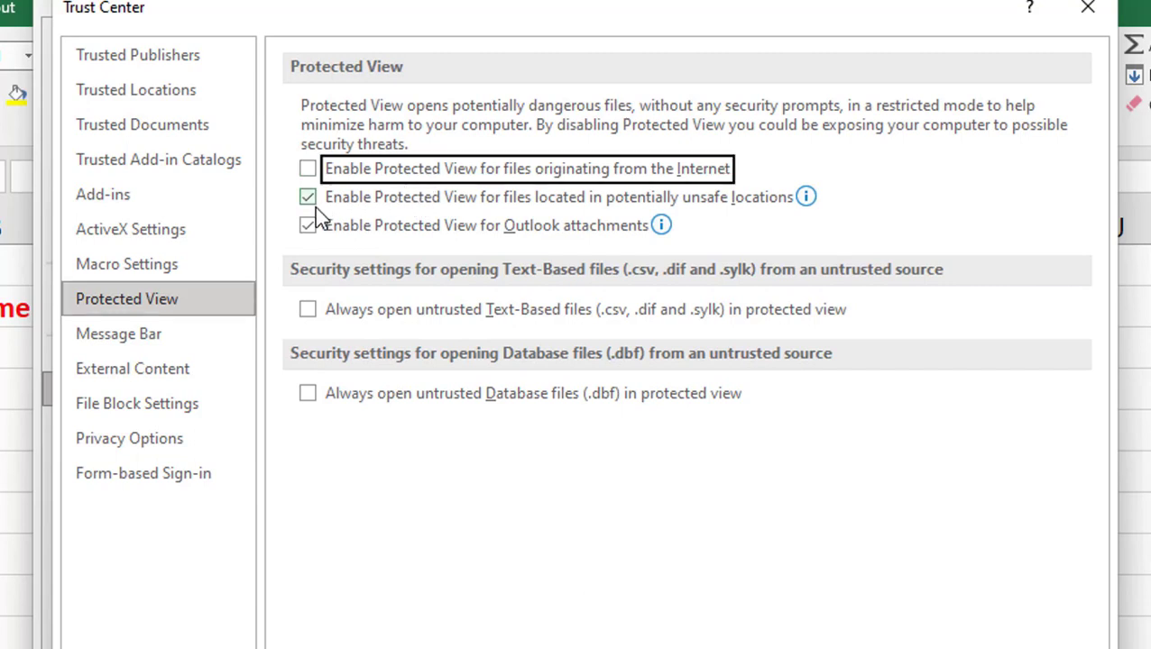
left_click(308, 197)
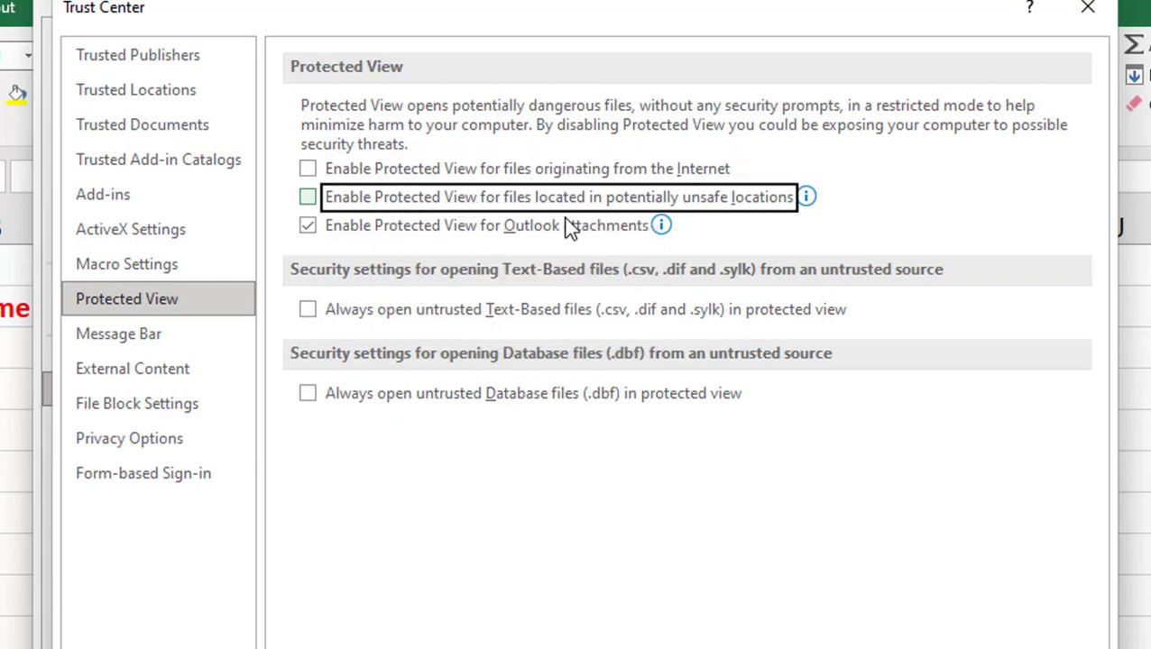
left_click(308, 225)
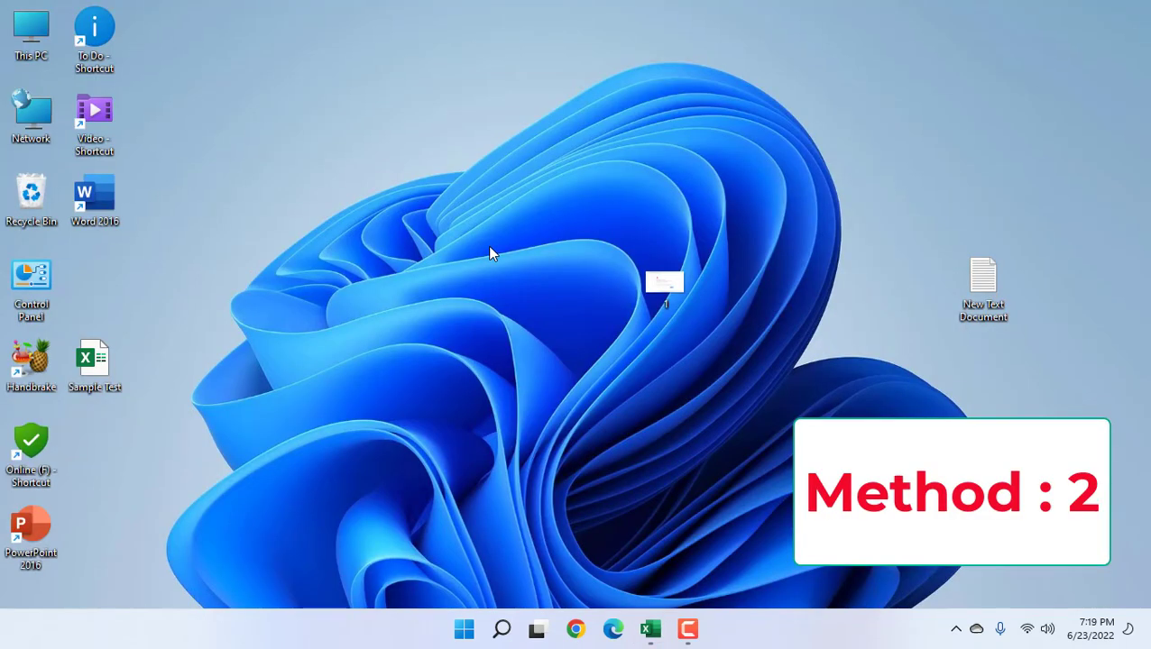
Delete everything in the %temp% folder, skipping all items still in use
type("%temp%")
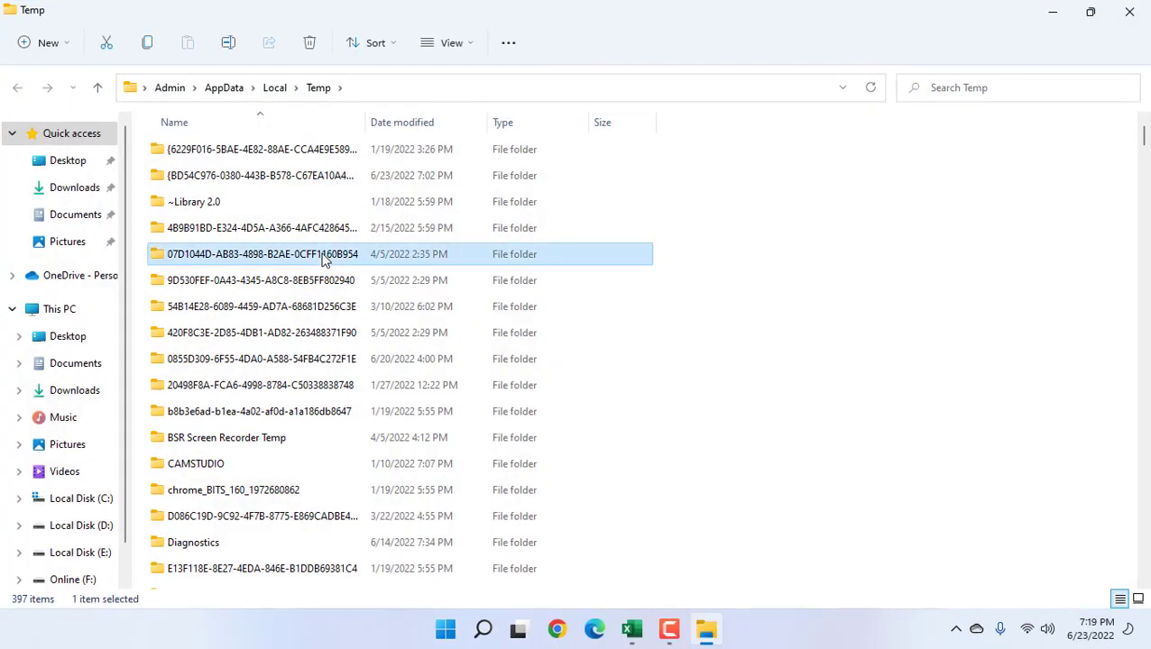
key("ctrl+a")
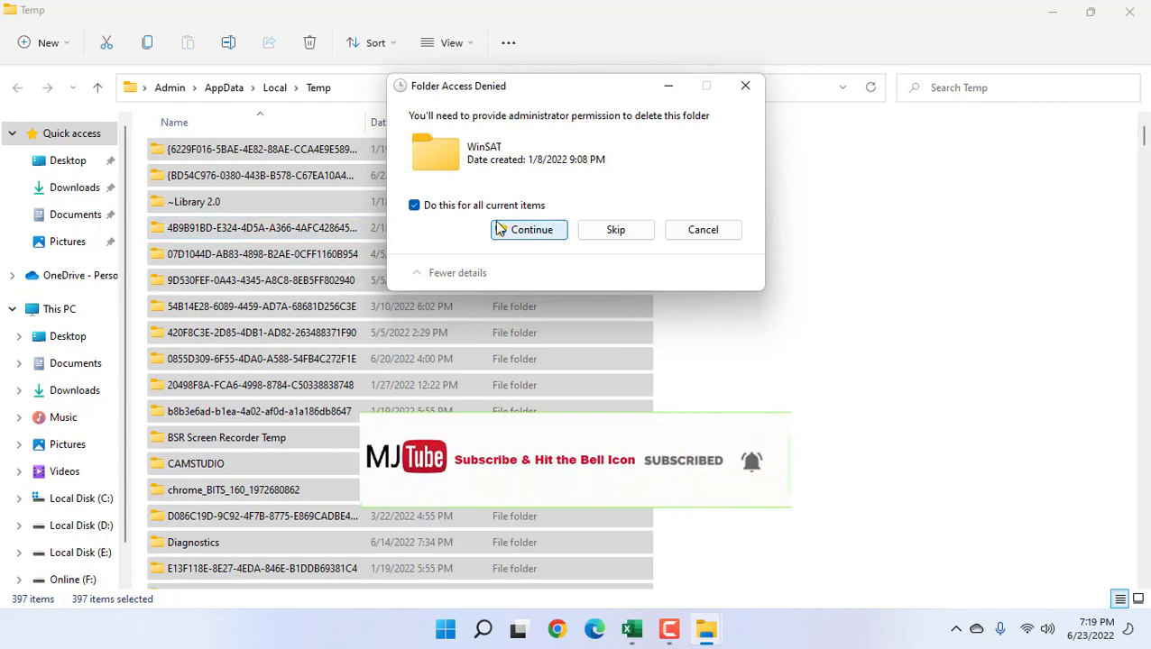
left_click(531, 229)
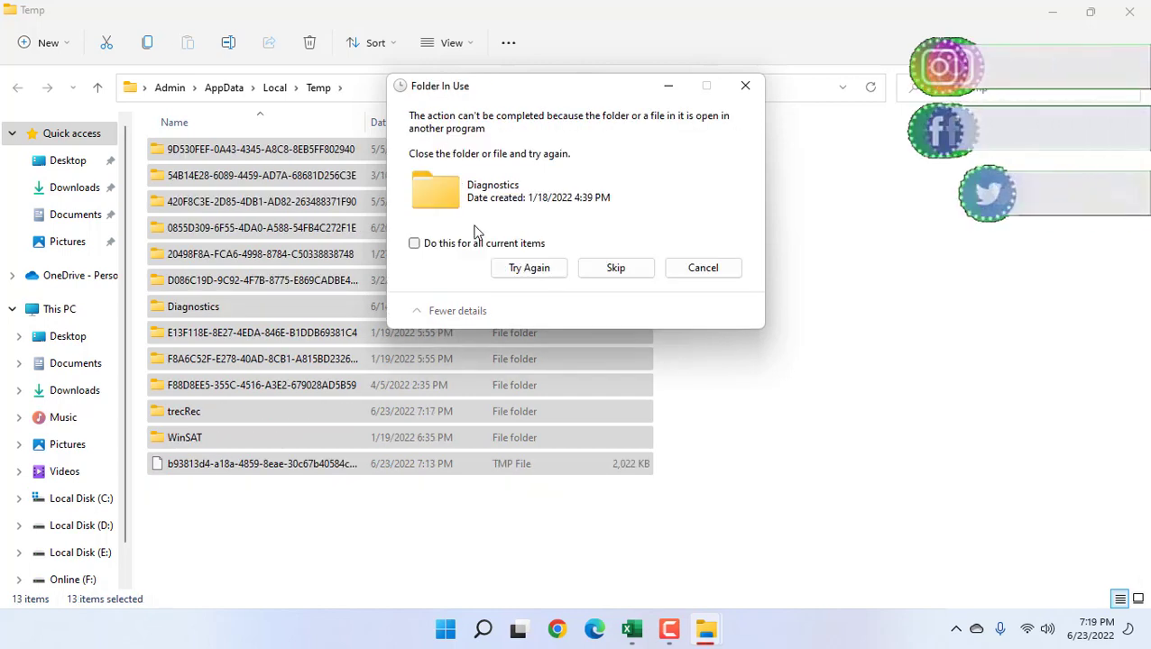
left_click(414, 242)
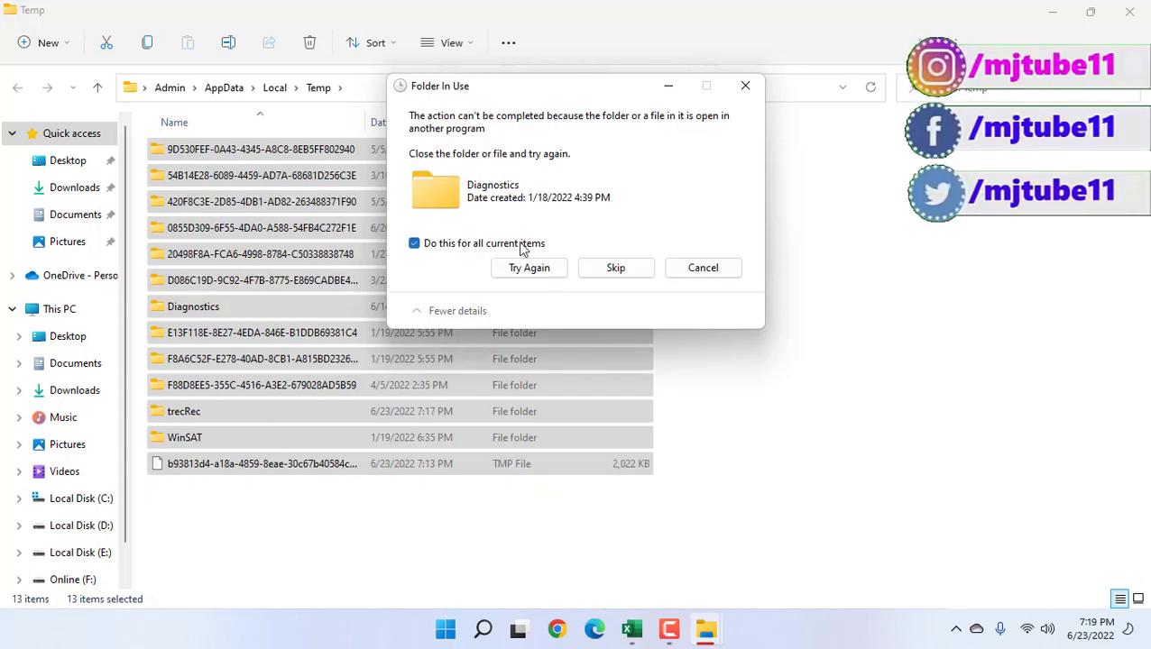
left_click(414, 243)
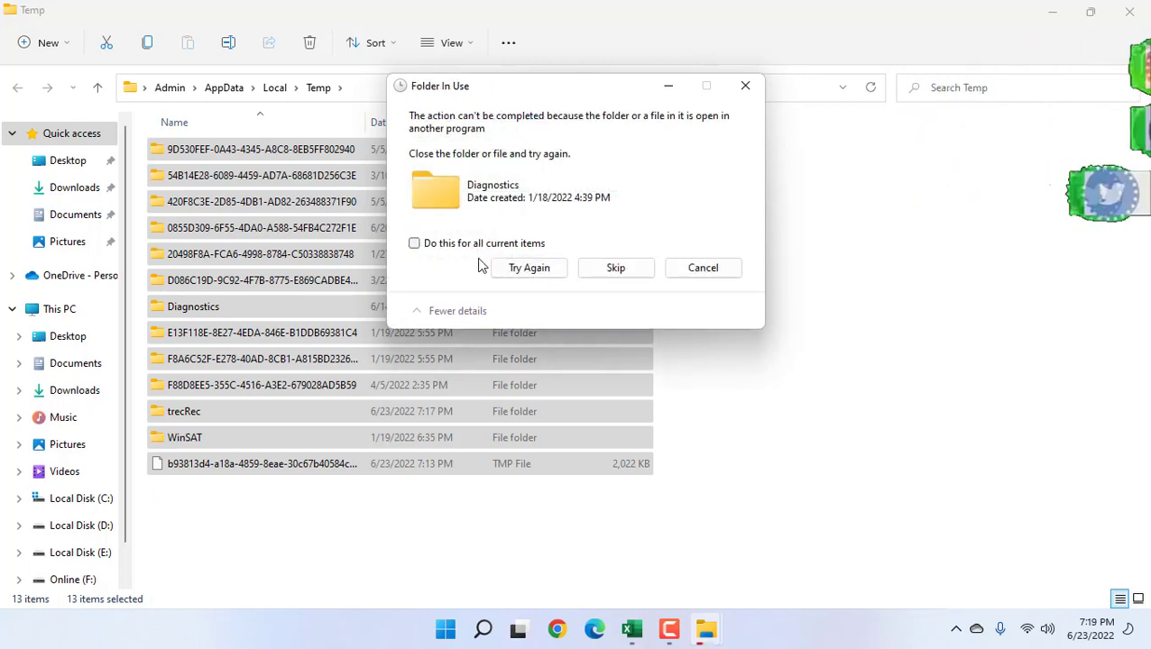
left_click(414, 242)
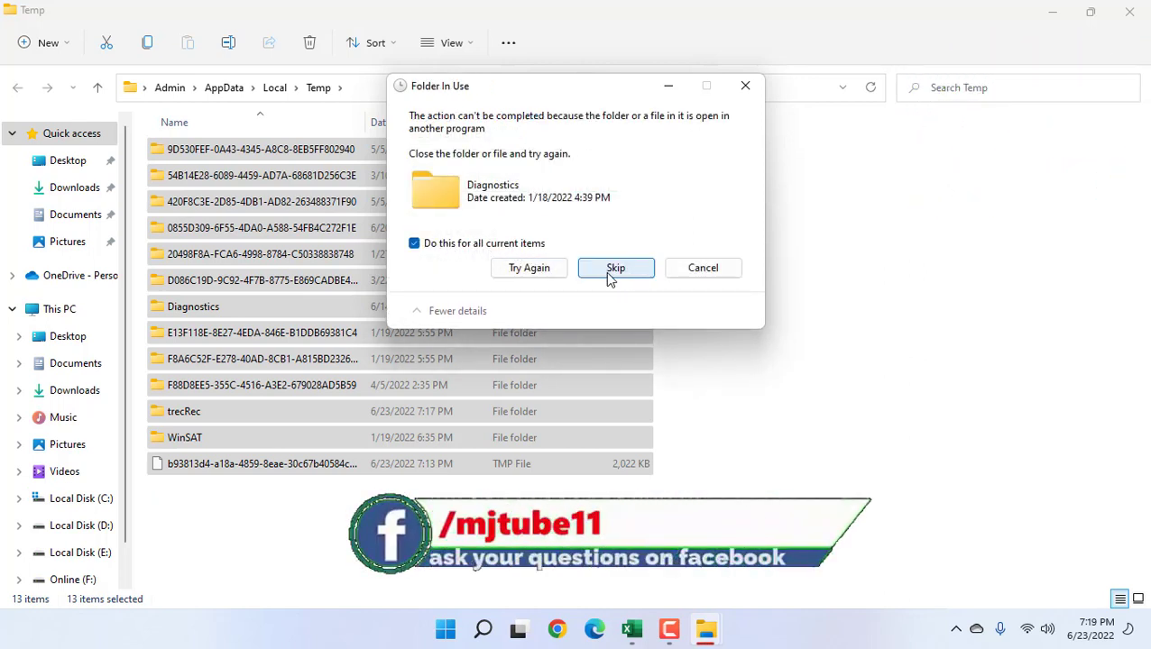
left_click(615, 267)
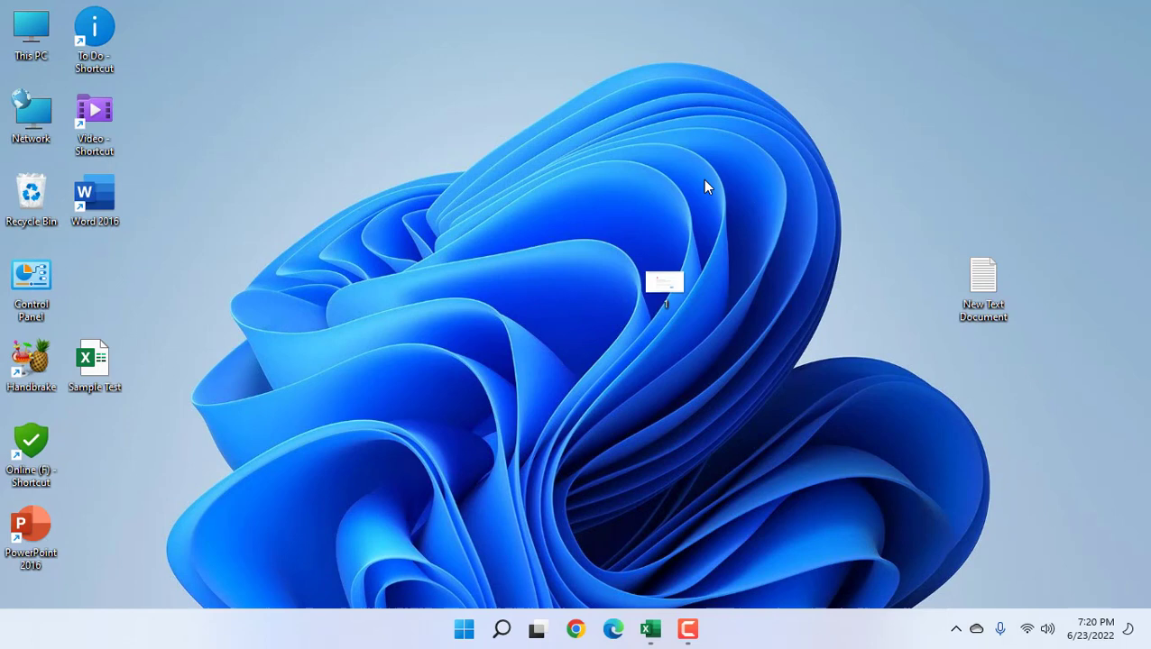
mouse_move(663, 119)
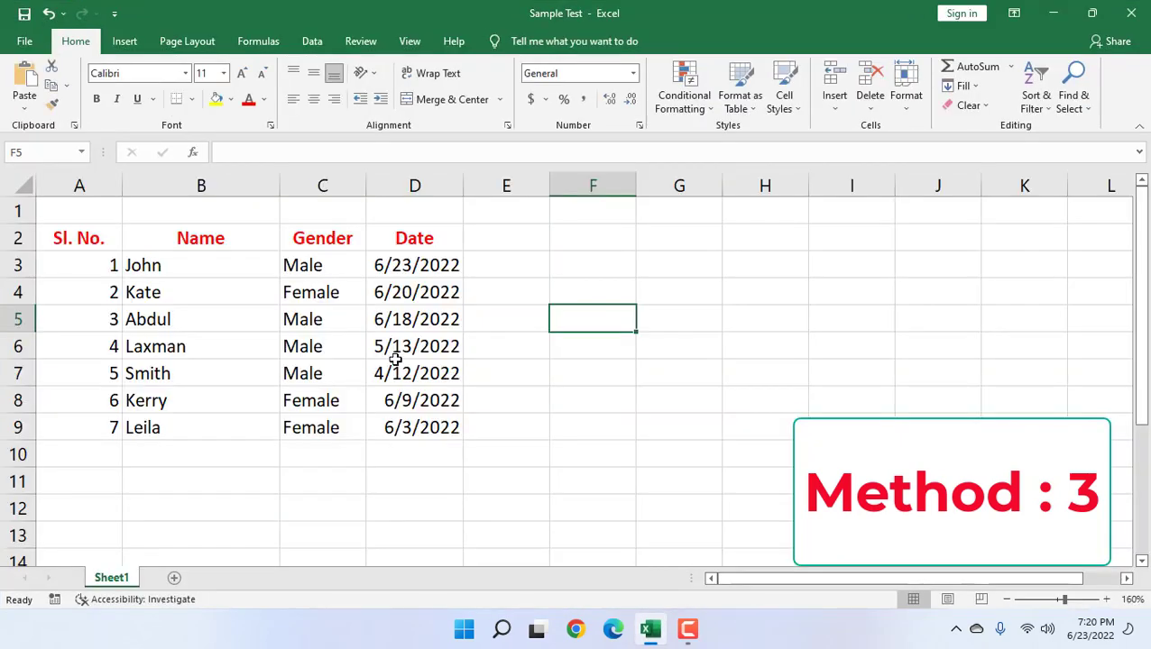
mouse_move(227, 439)
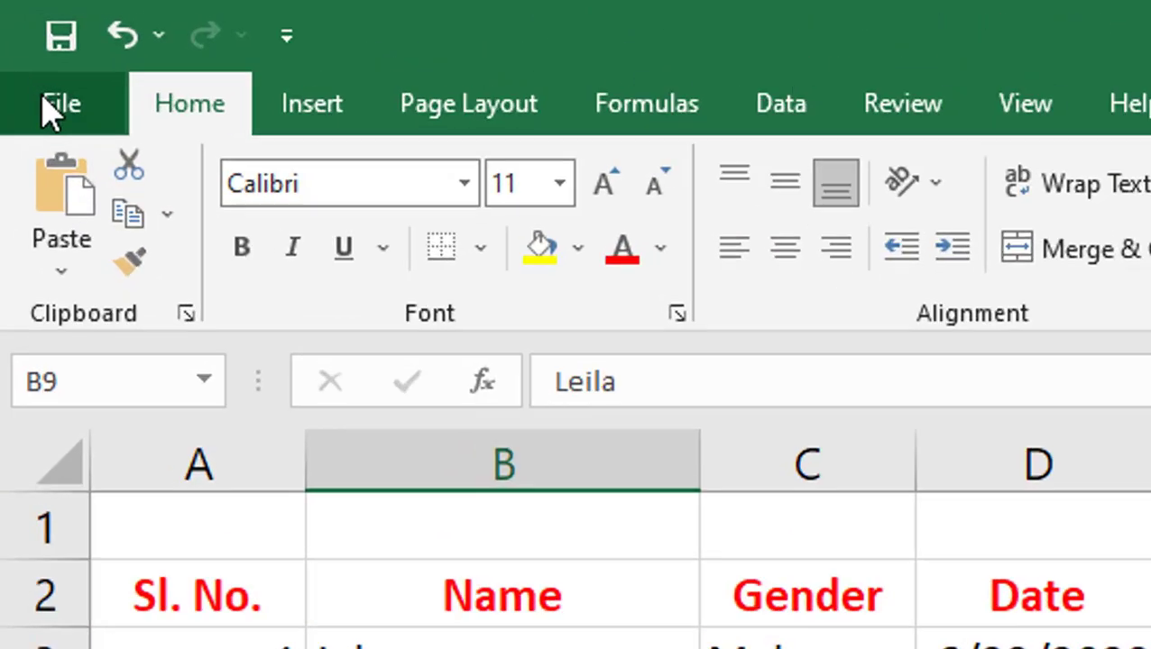
Show the Save As page in the File backstage for Sample Test
left_click(62, 103)
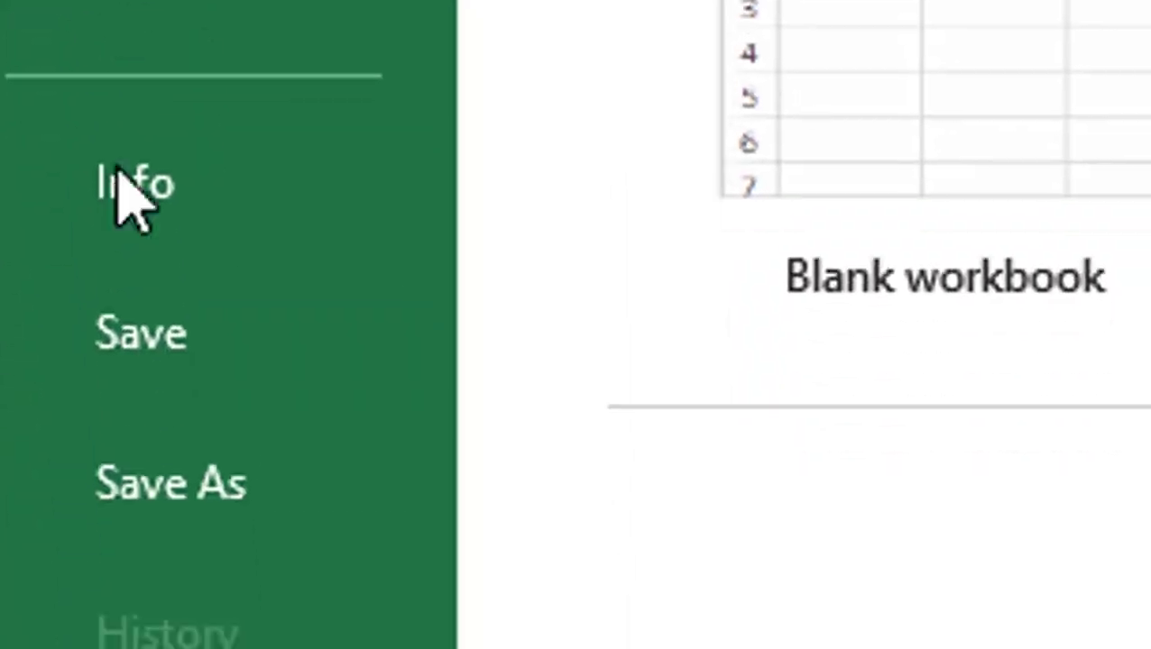
left_click(170, 482)
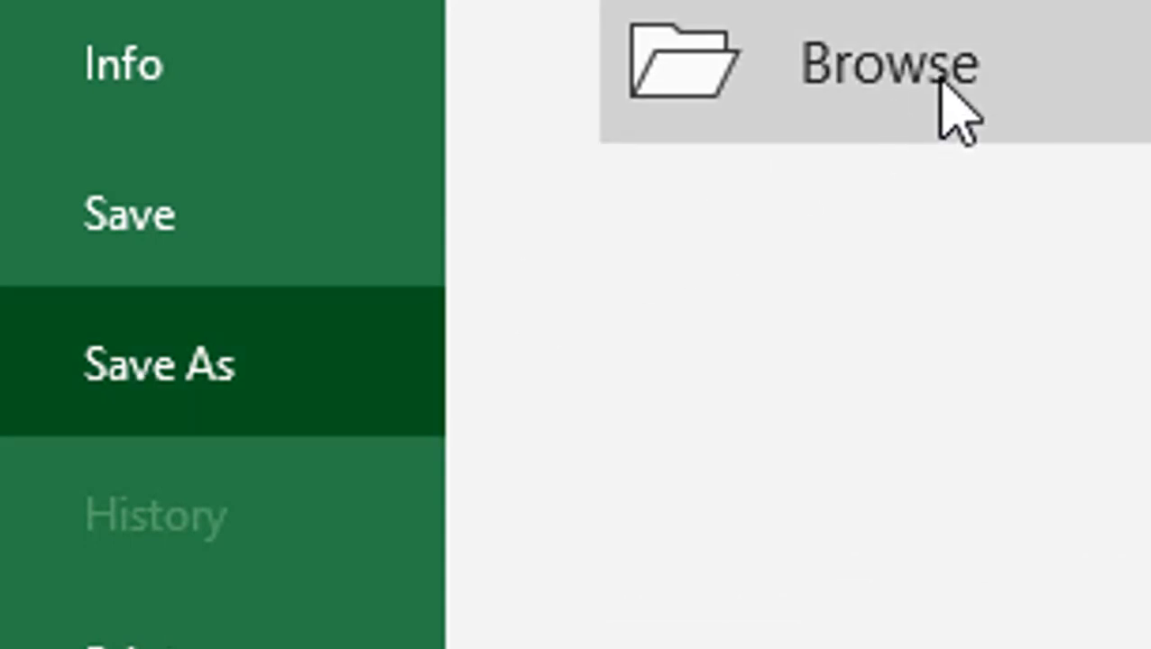
Save a copy of the workbook named 'mj file' into the Desktop folder
left_click(889, 63)
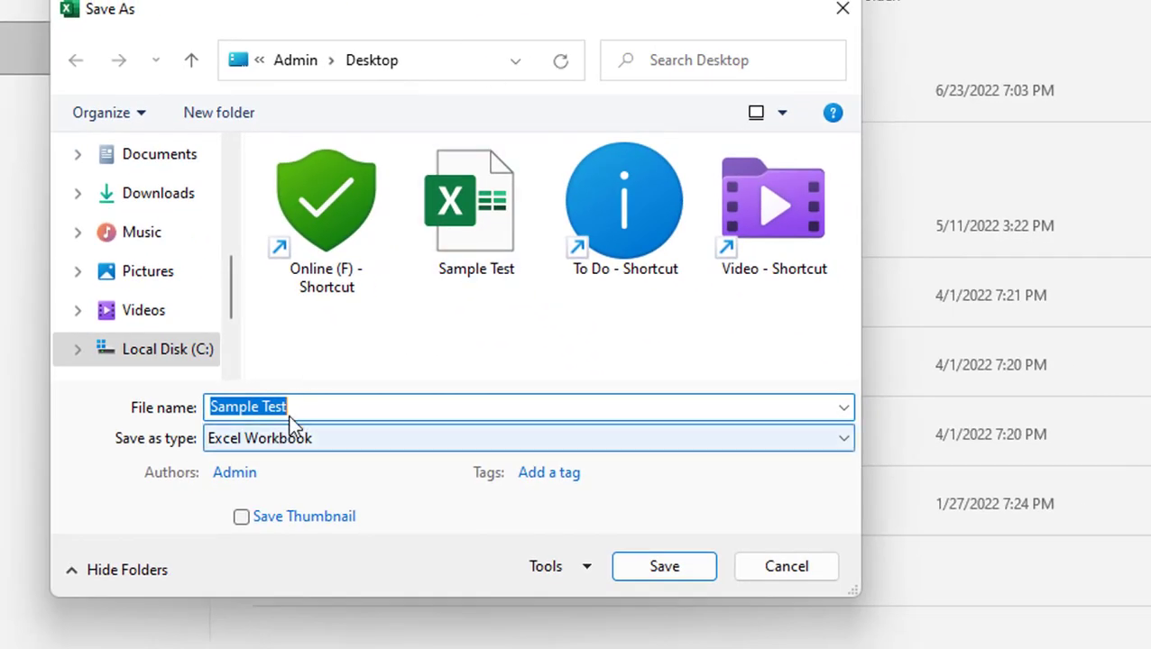
type("mj")
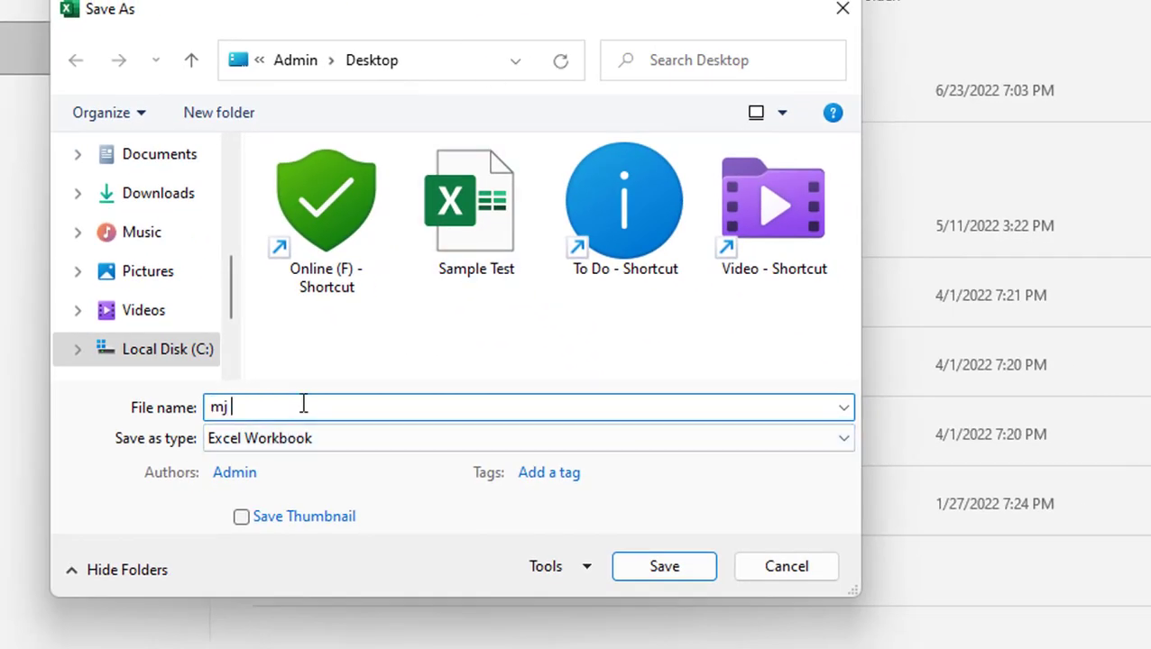
type("file")
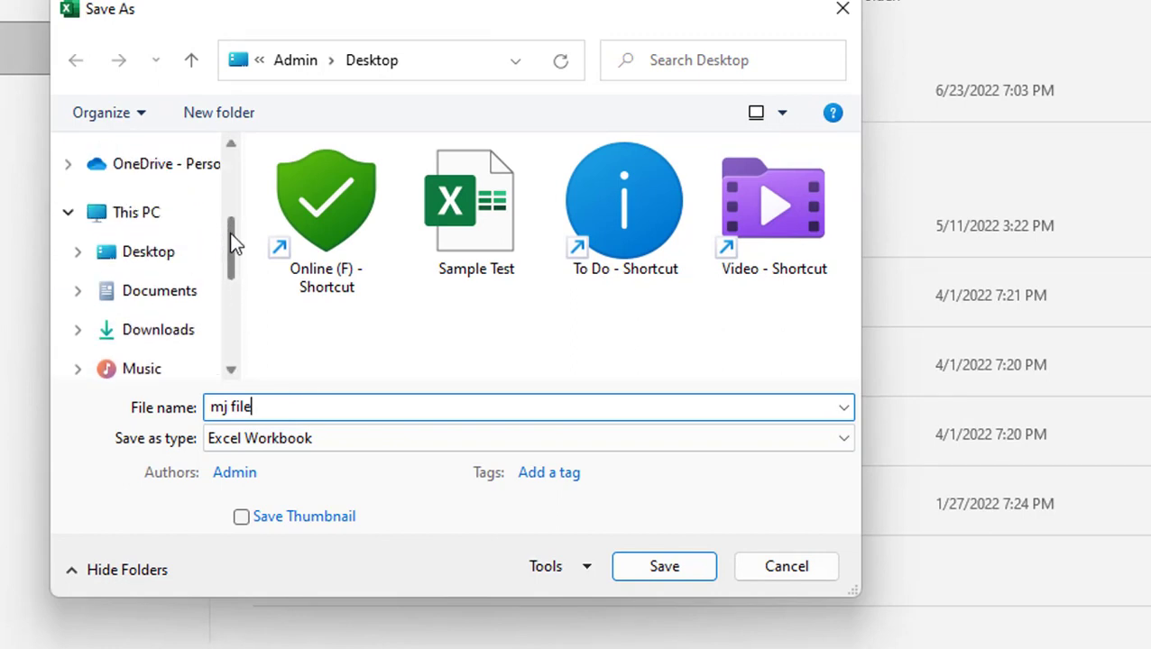
left_click(148, 251)
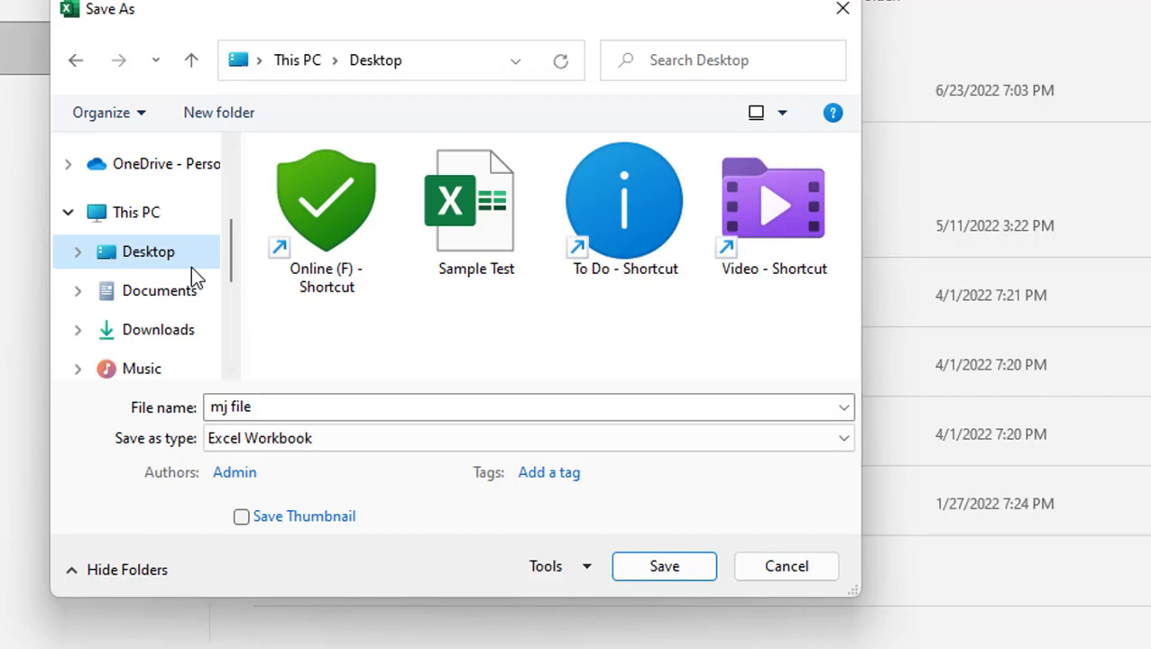
mouse_move(618, 563)
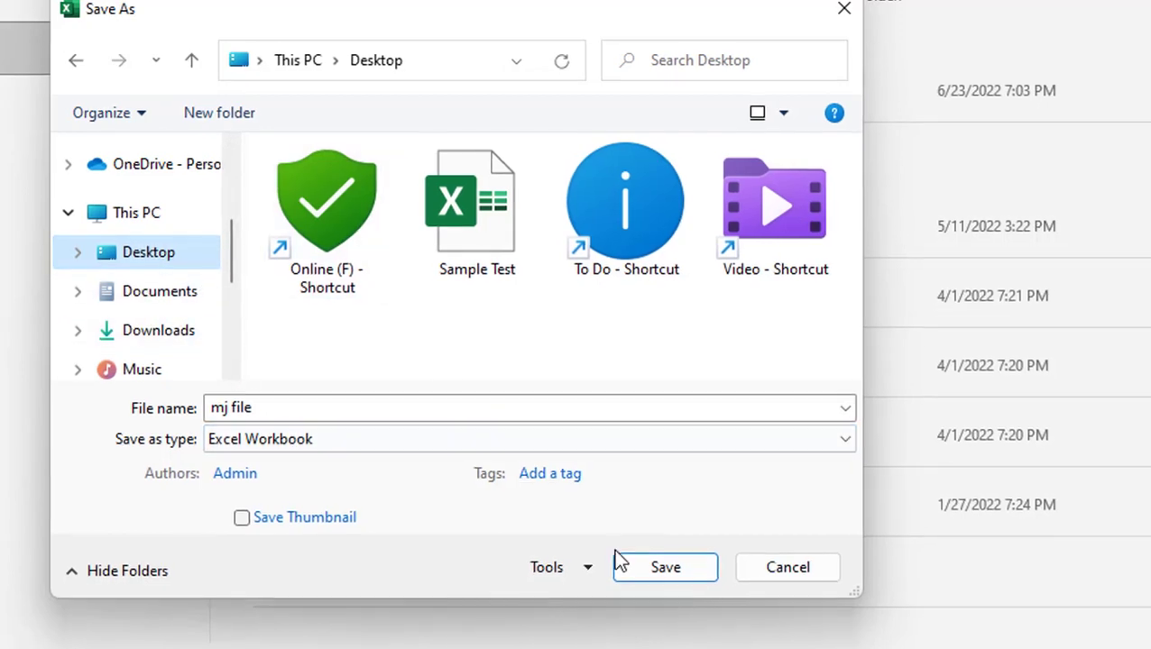
left_click(665, 566)
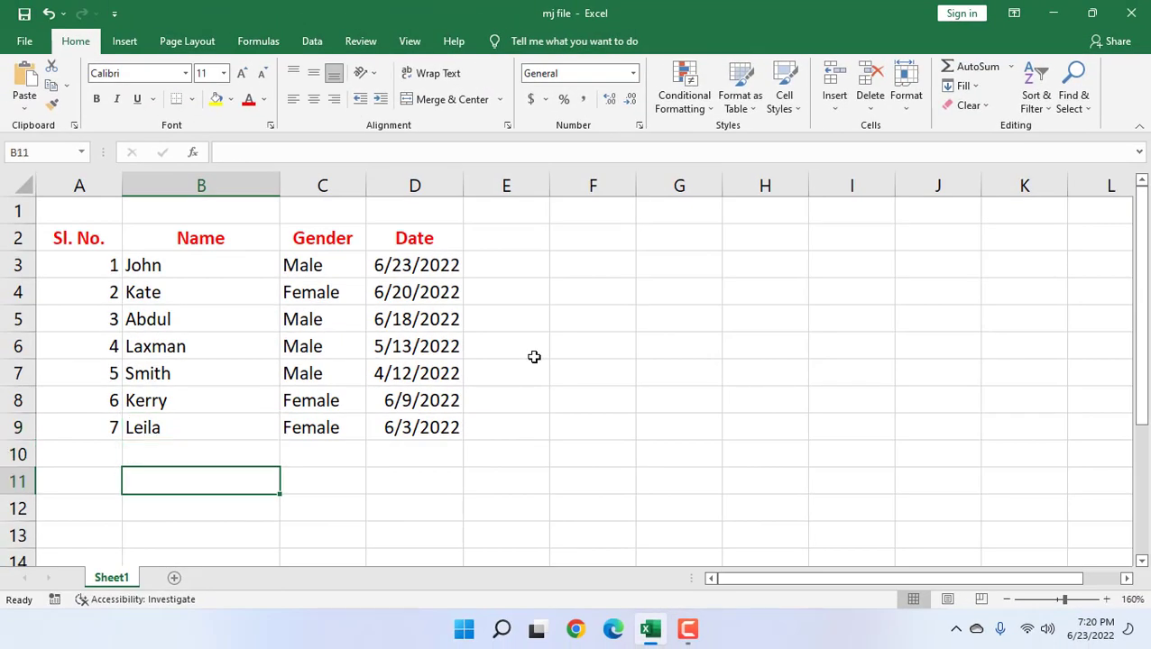
Enter the text 'jlksdjf lk's'
type("jlksdjf lk's")
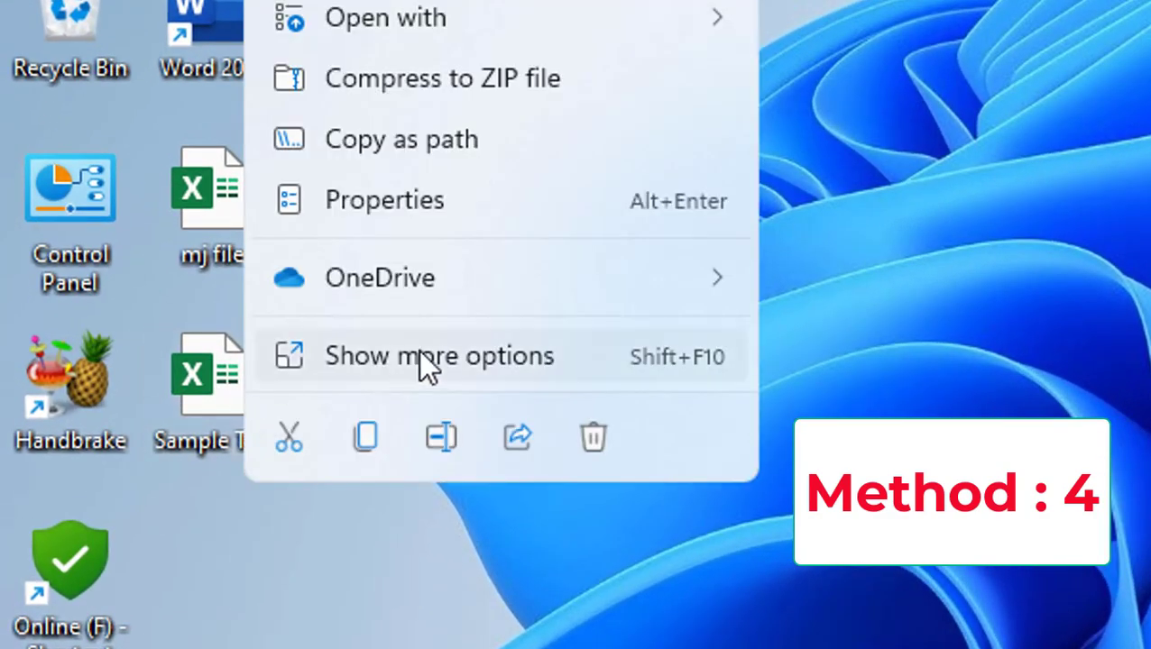
Review Sample Test's Properties and Advanced Attributes, then confirm with OK
left_click(384, 199)
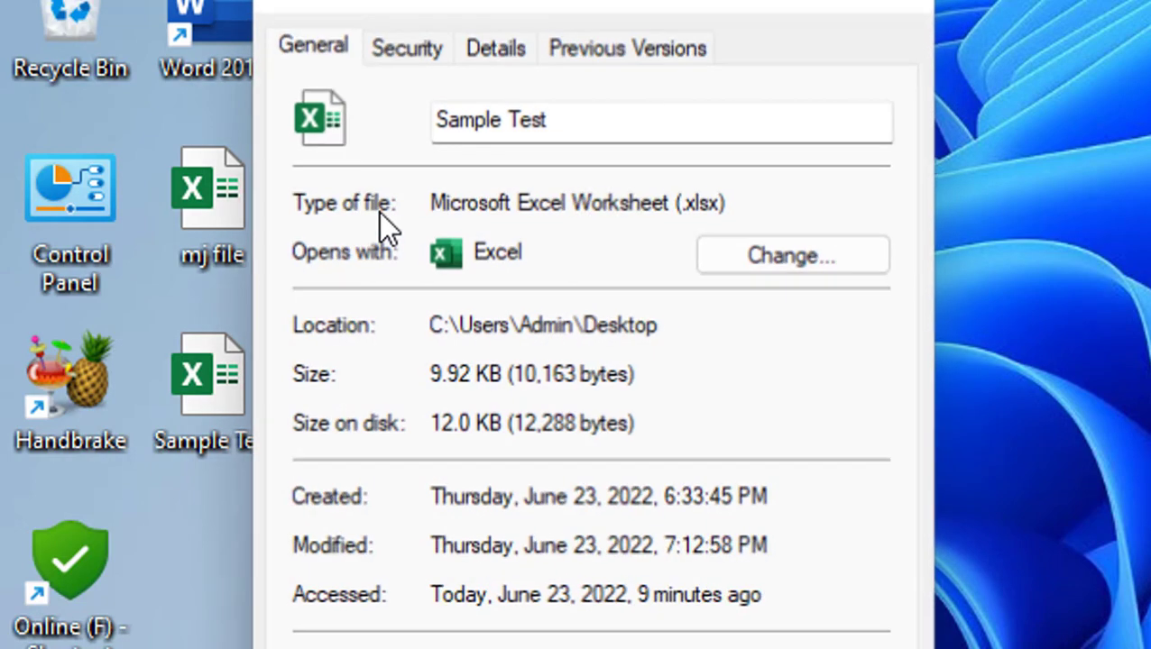
left_click(566, 462)
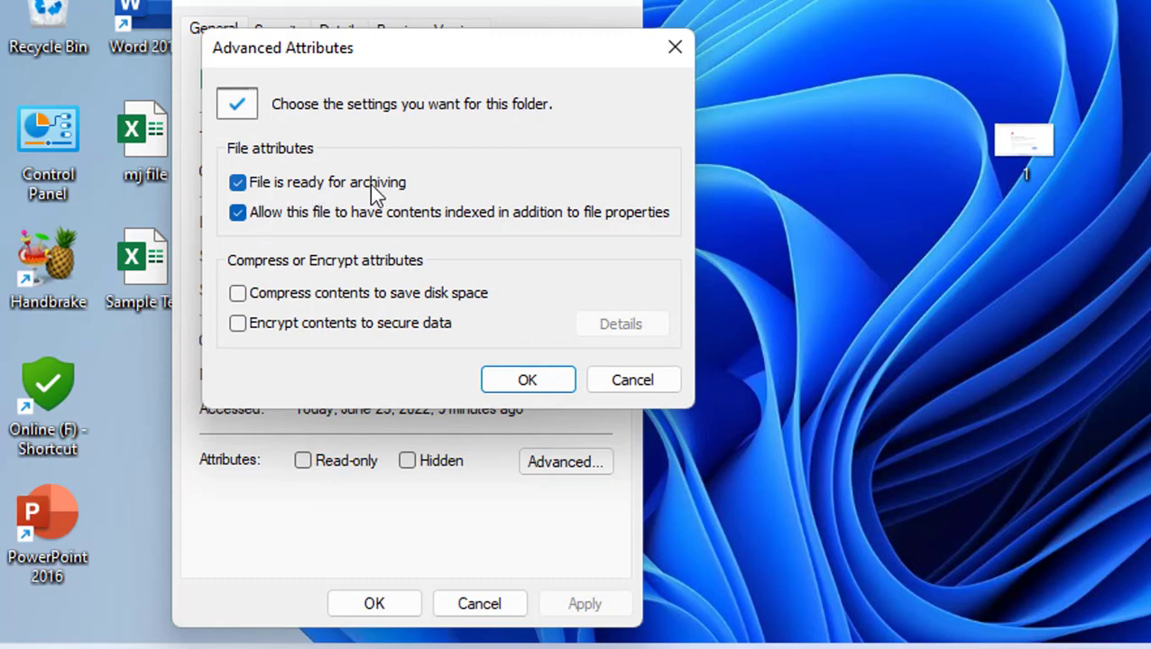
mouse_move(341, 225)
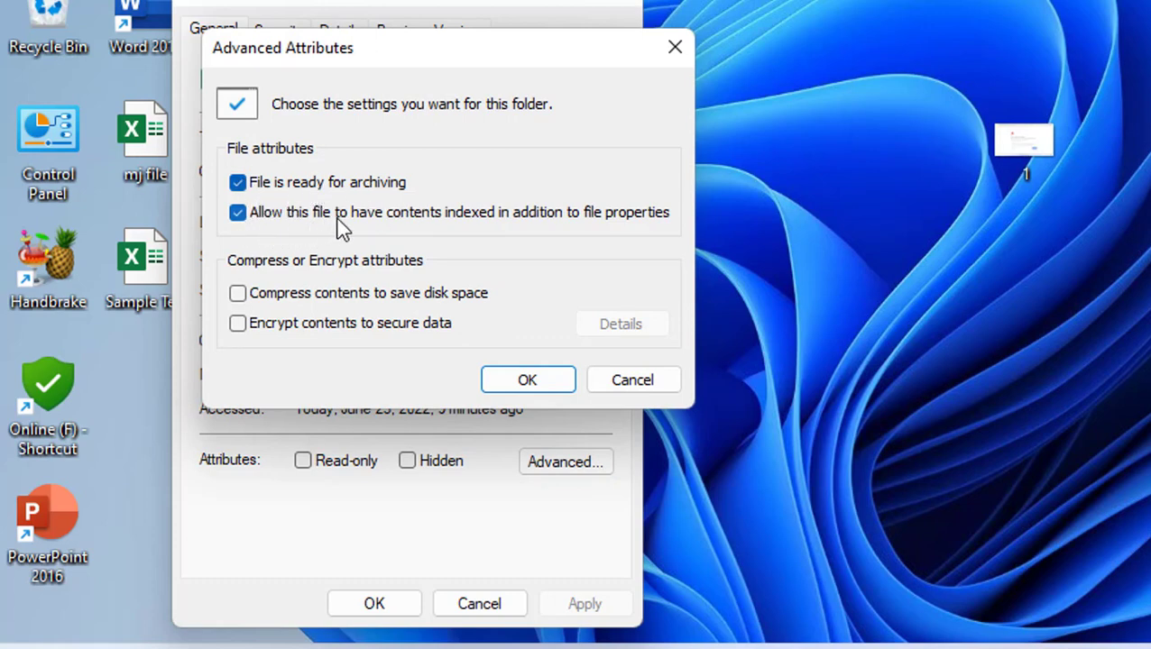
mouse_move(502, 228)
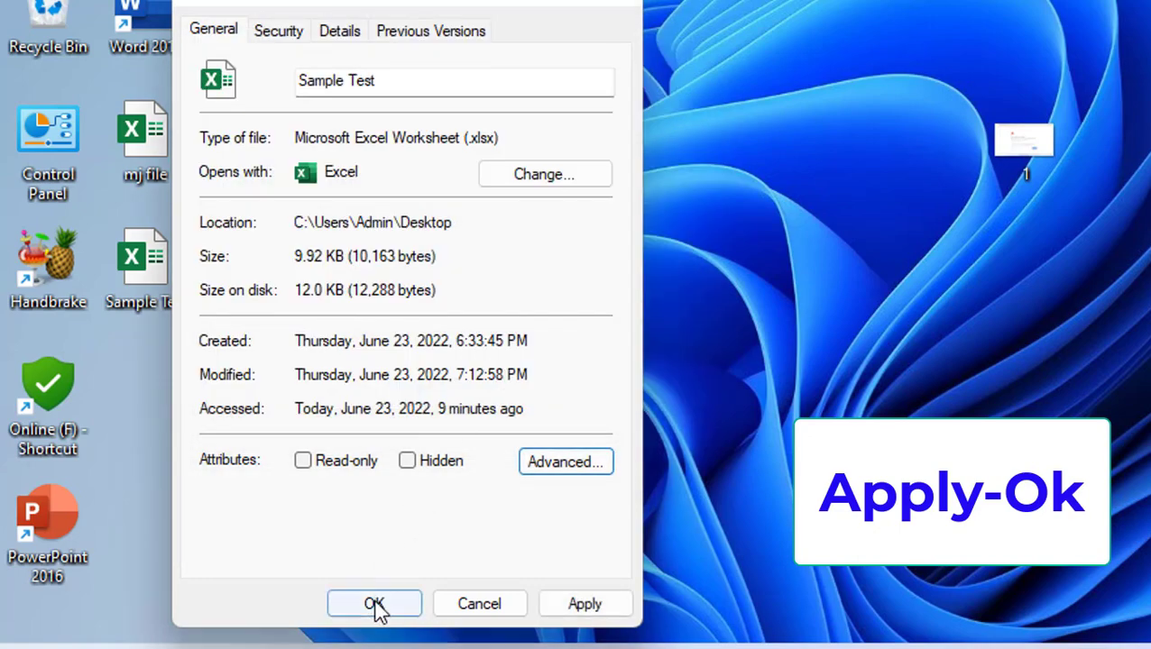
left_click(373, 604)
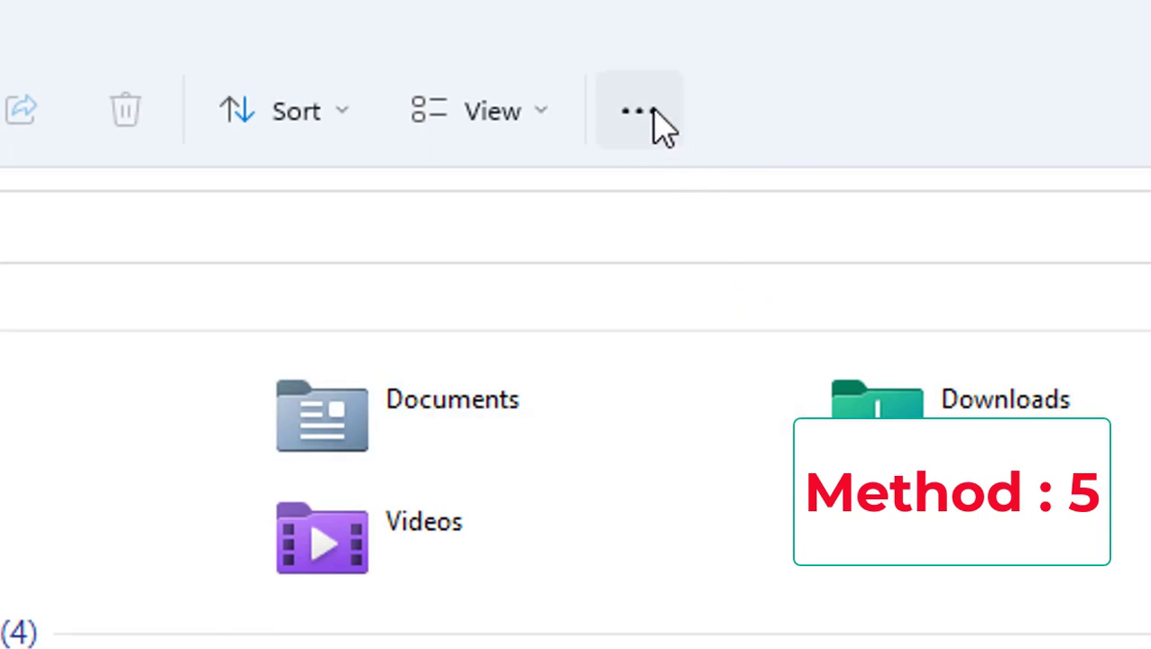
left_click(636, 110)
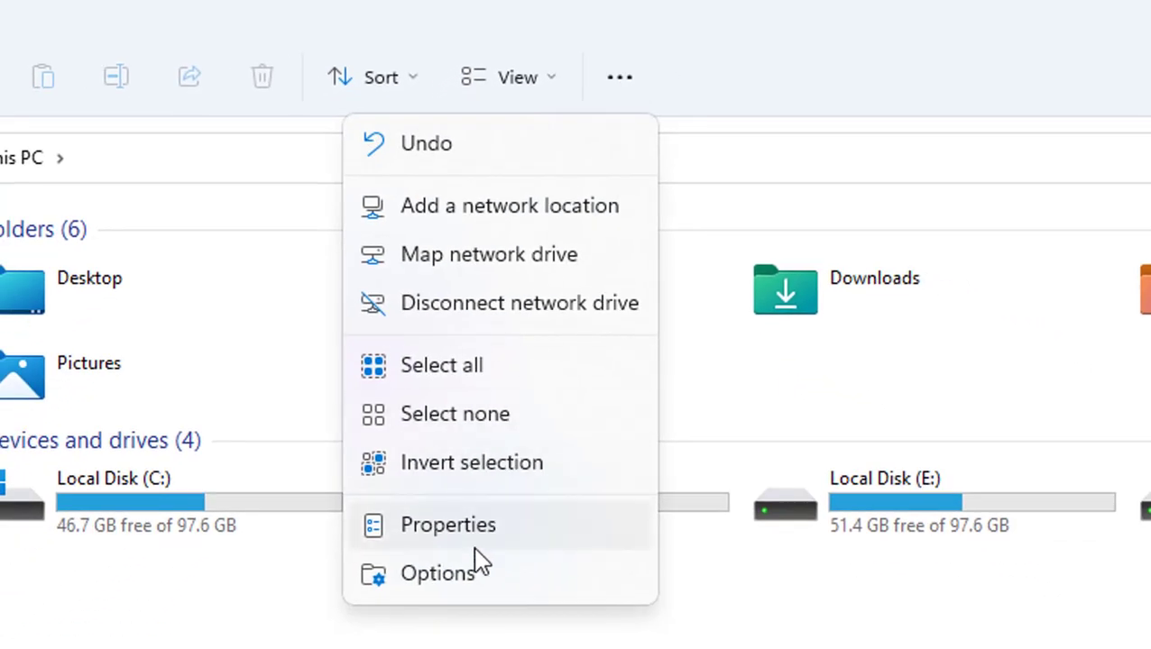
left_click(438, 573)
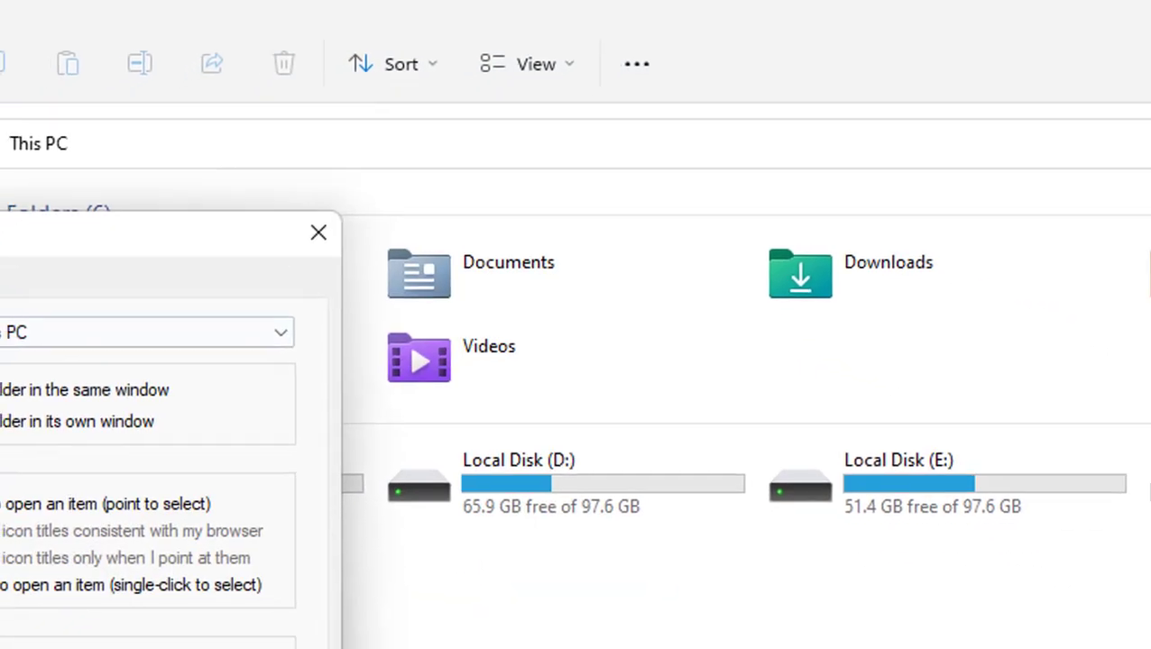
left_click(587, 51)
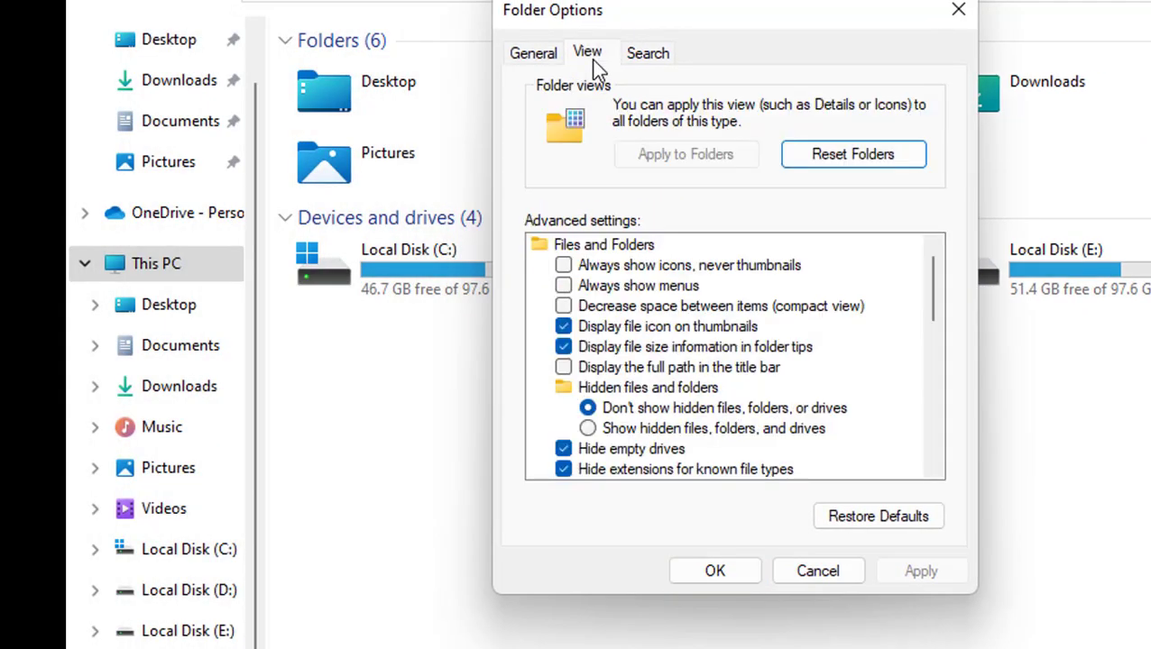
scroll("down", 3)
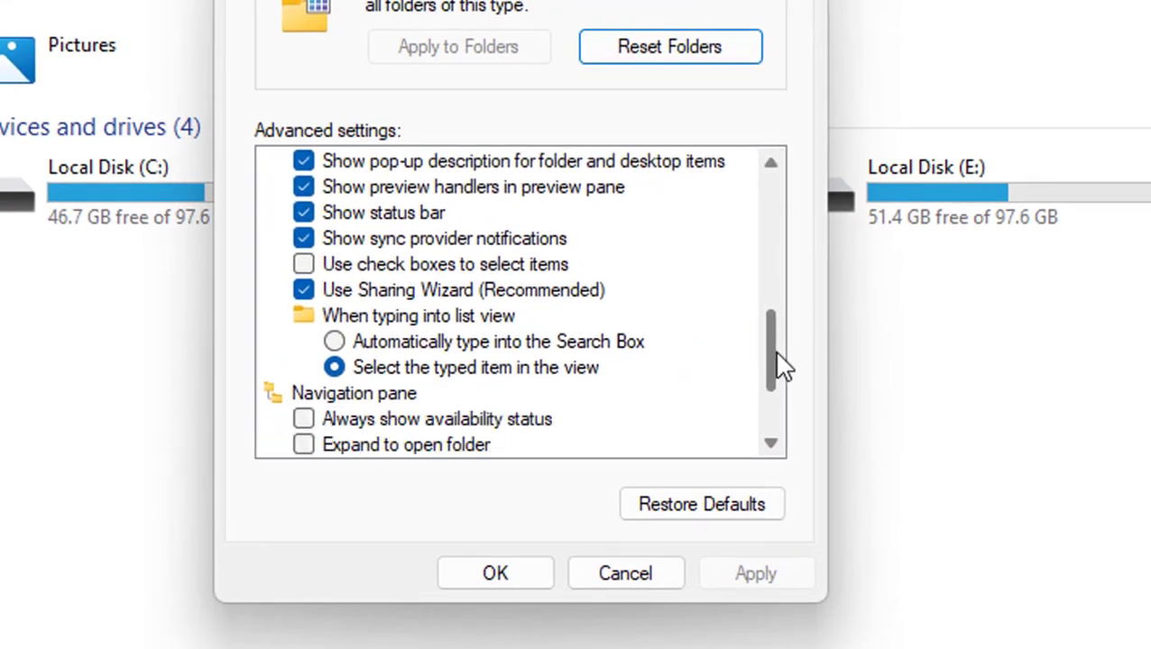
scroll("down", 3)
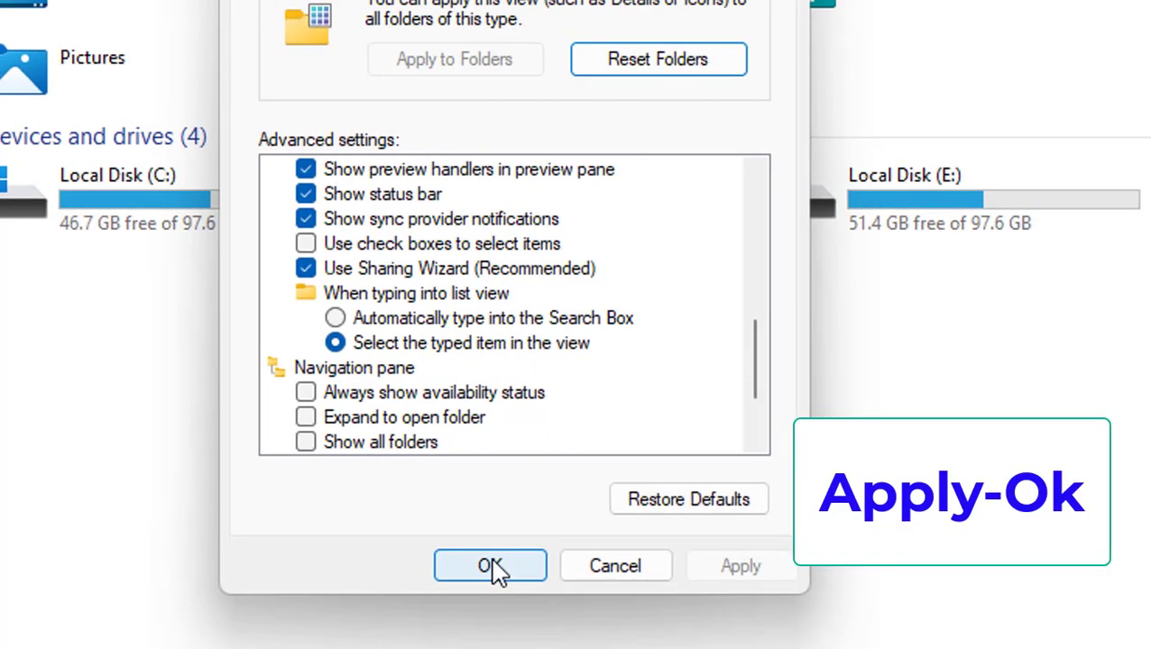
left_click(490, 565)
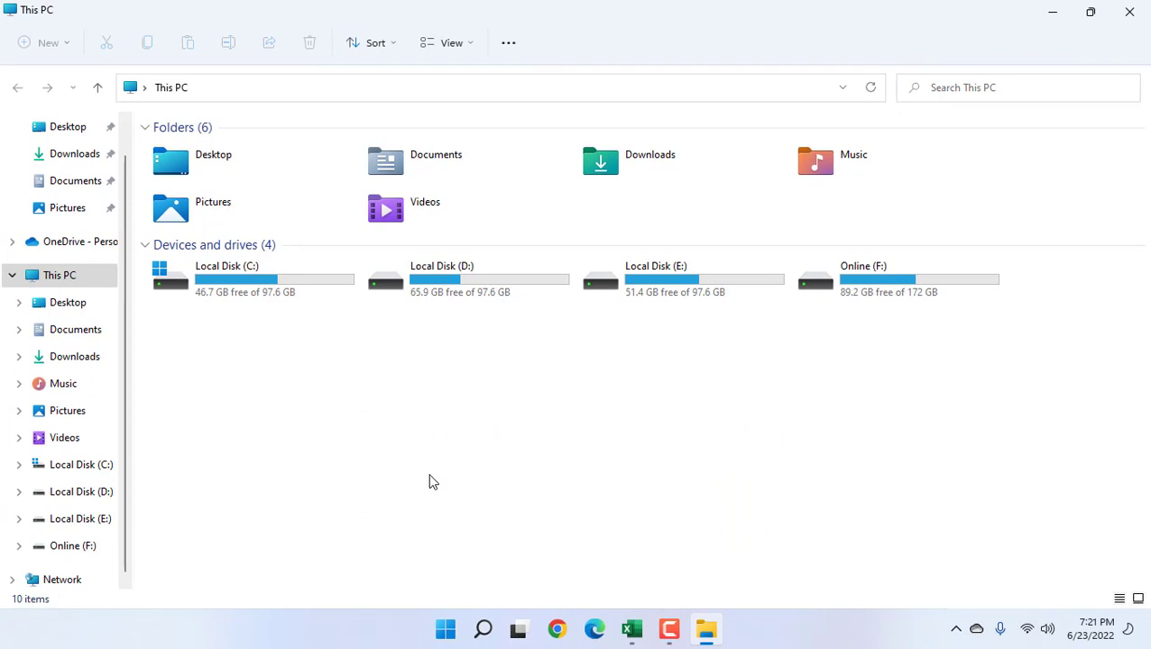
mouse_move(406, 459)
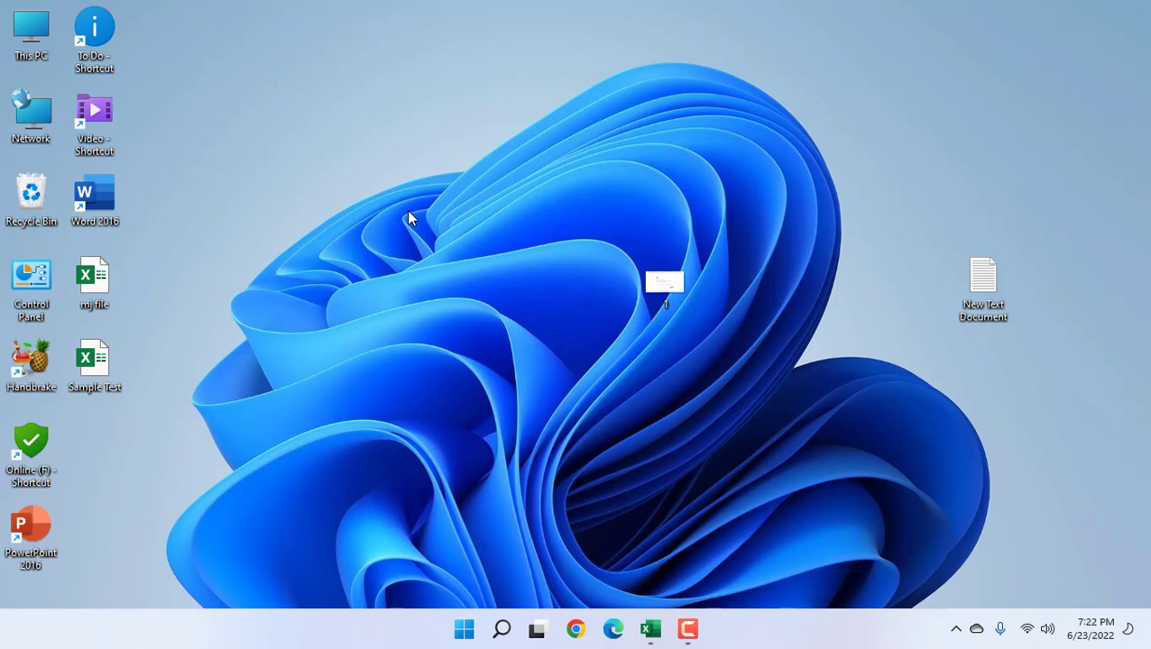
mouse_move(609, 553)
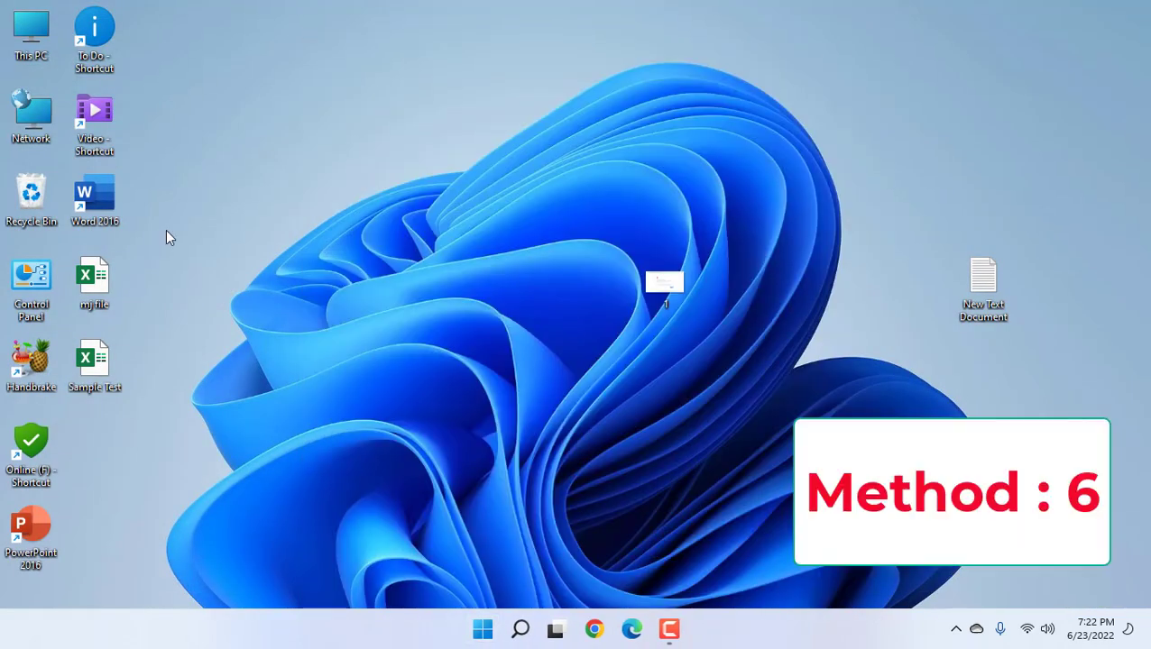
Search the Start menu for 'exc' to launch Excel
type("exc")
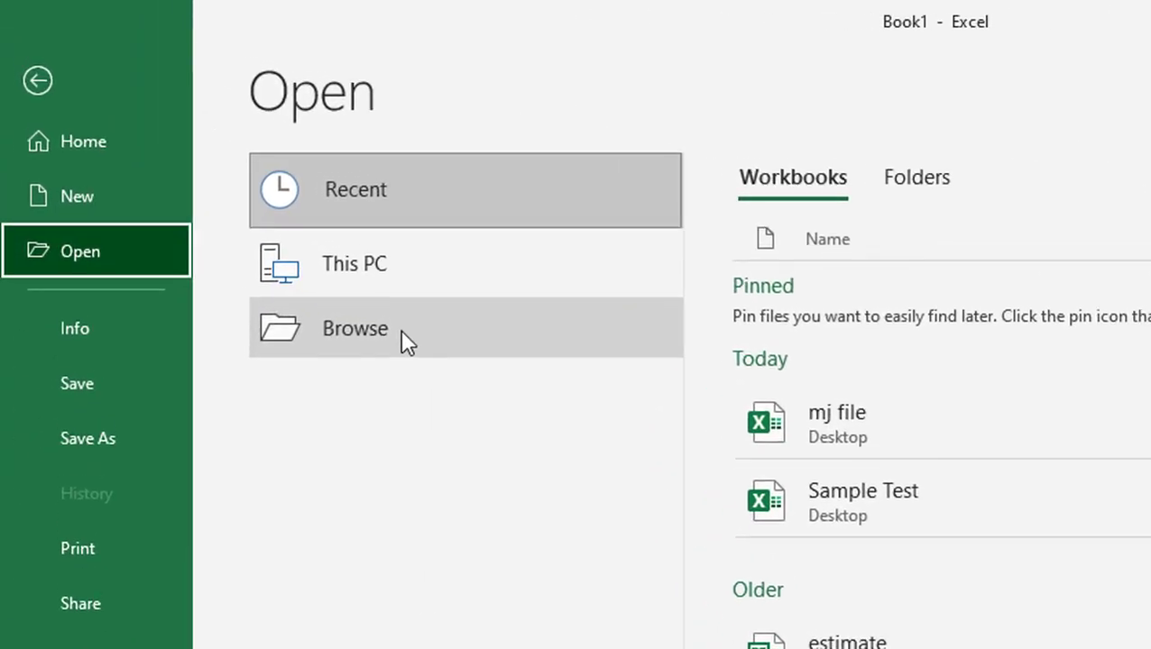
Browse to Sample Test on the Desktop and list the Open button's dropdown modes
left_click(355, 329)
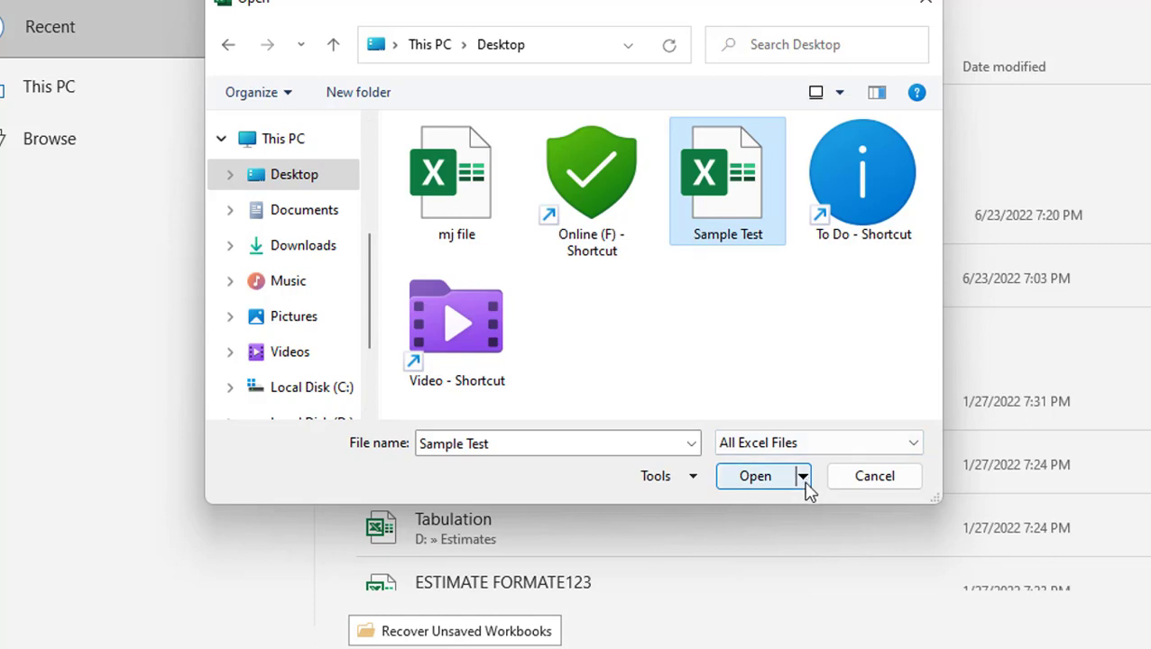
left_click(802, 477)
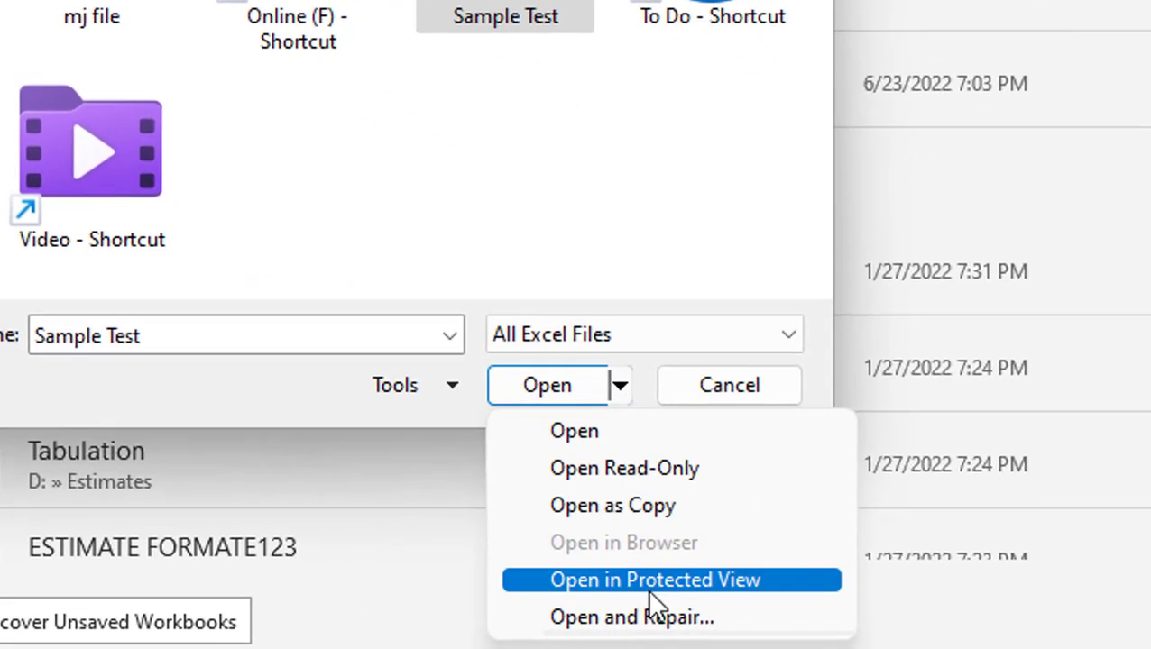
mouse_move(649, 617)
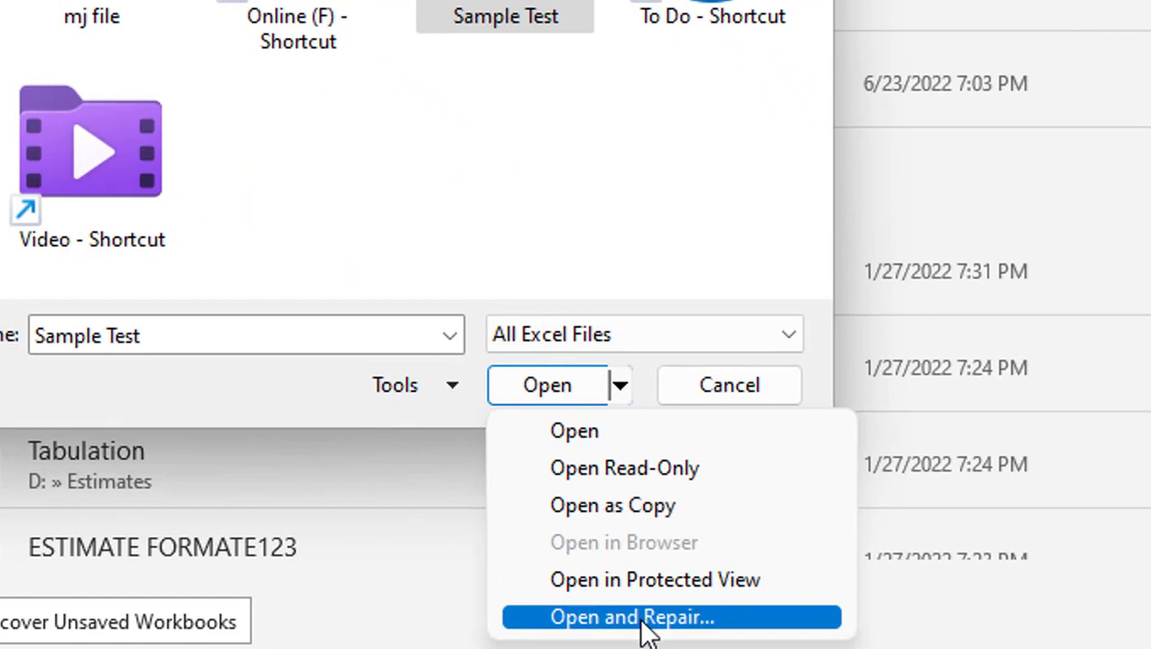
mouse_move(584, 628)
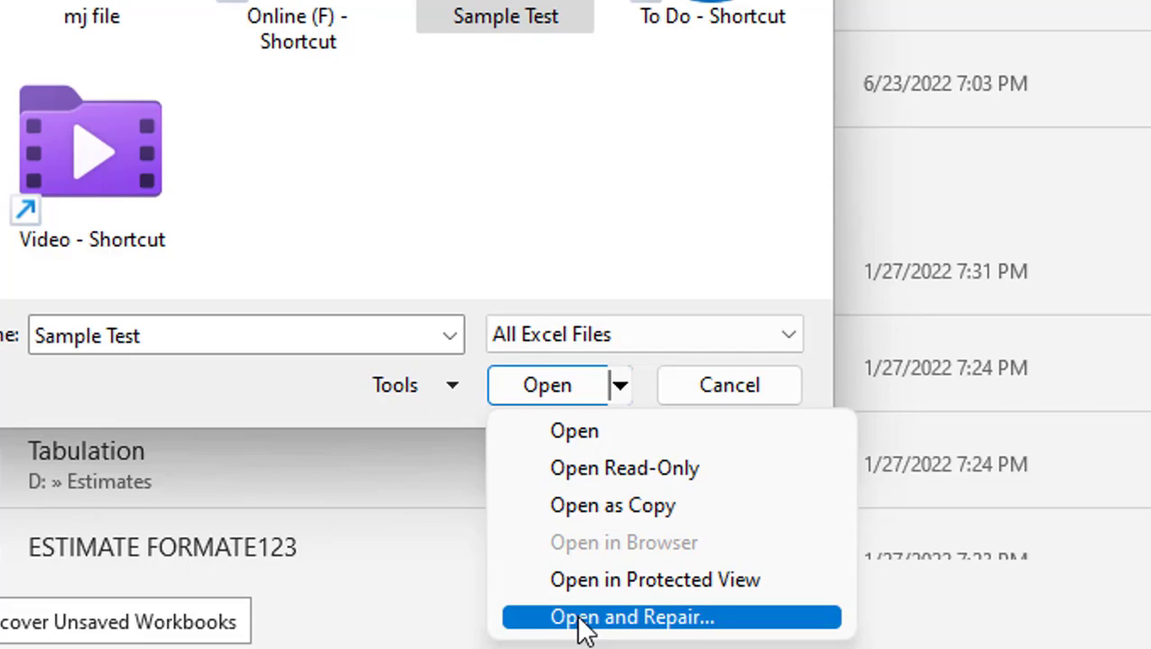
Open Sample Test with Open and Repair, choose Repair, and close the report
left_click(630, 617)
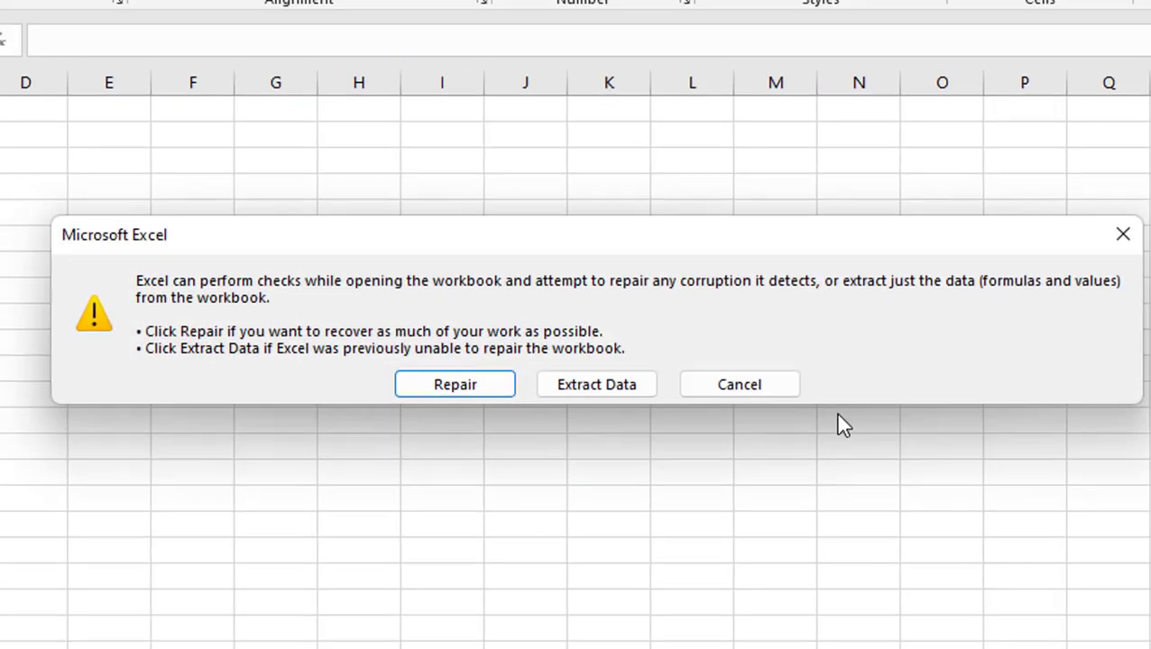
mouse_move(176, 297)
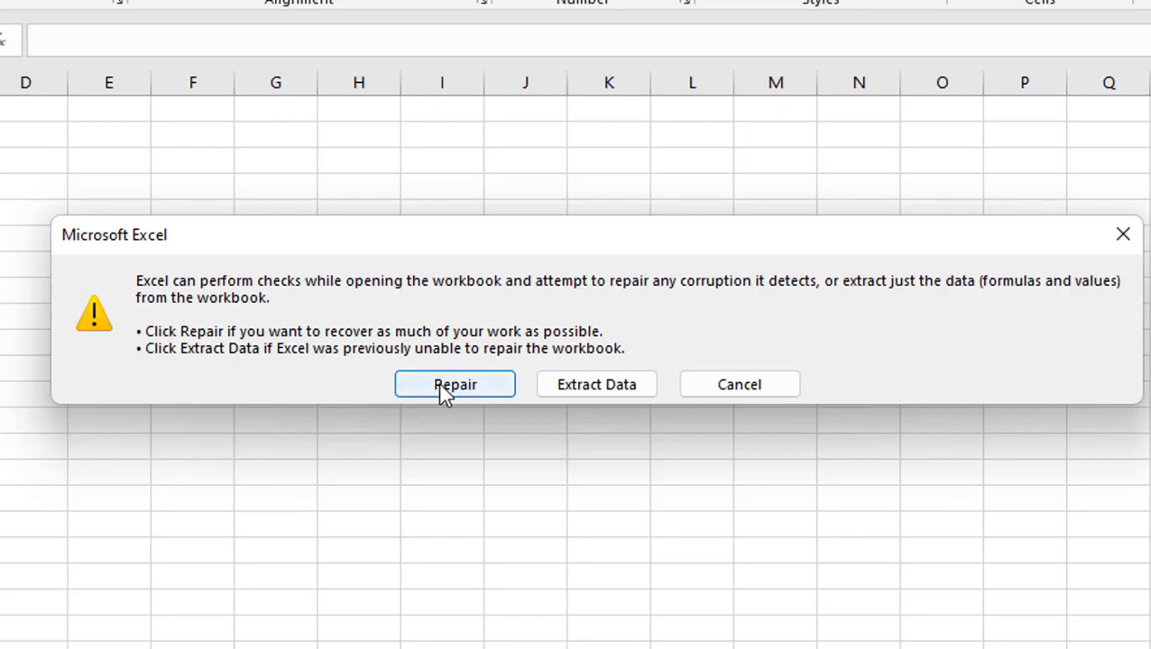
left_click(454, 384)
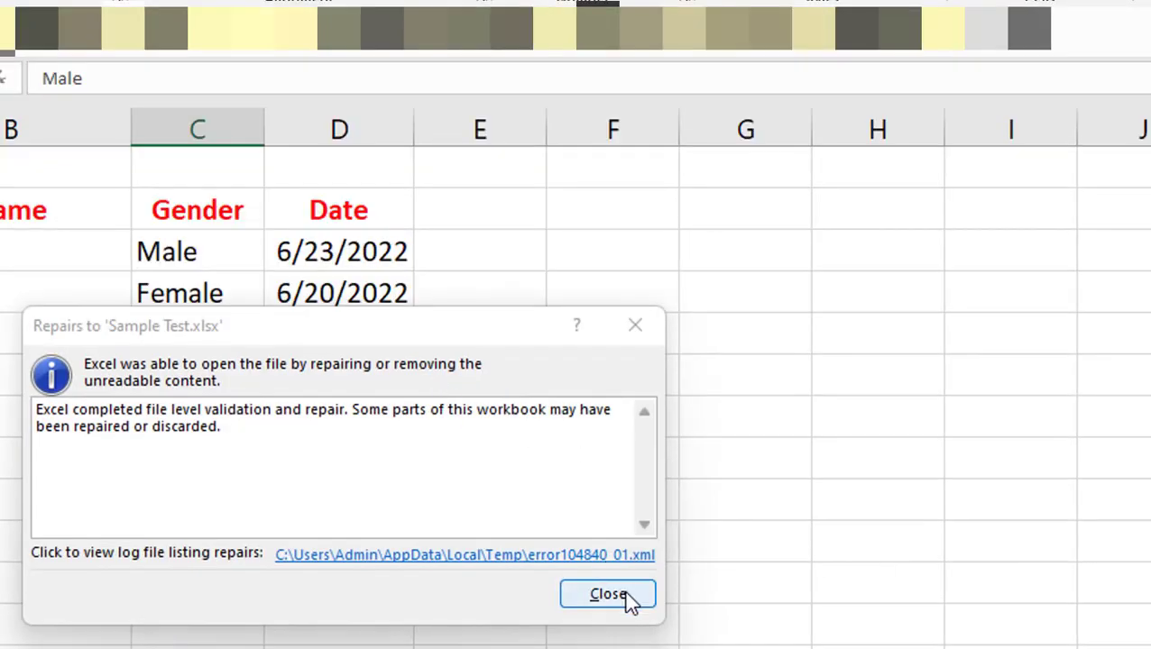
left_click(607, 593)
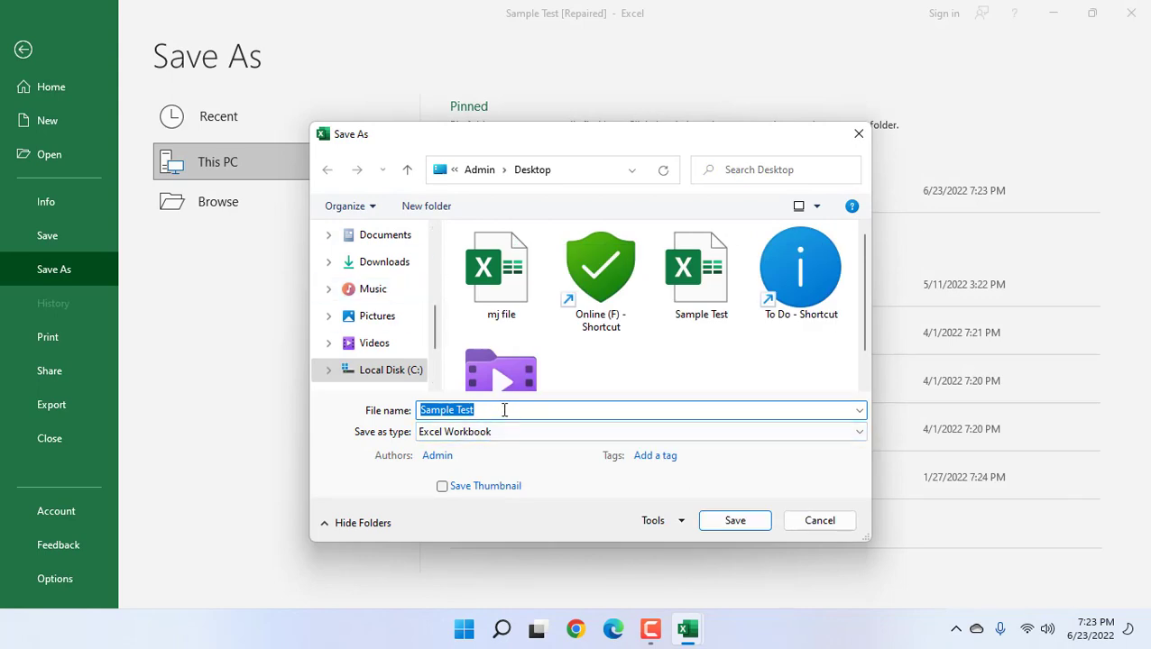
Save the repaired workbook as 'dfdfdd', then type a test entry in D10 and discard it
type("dfdfdd")
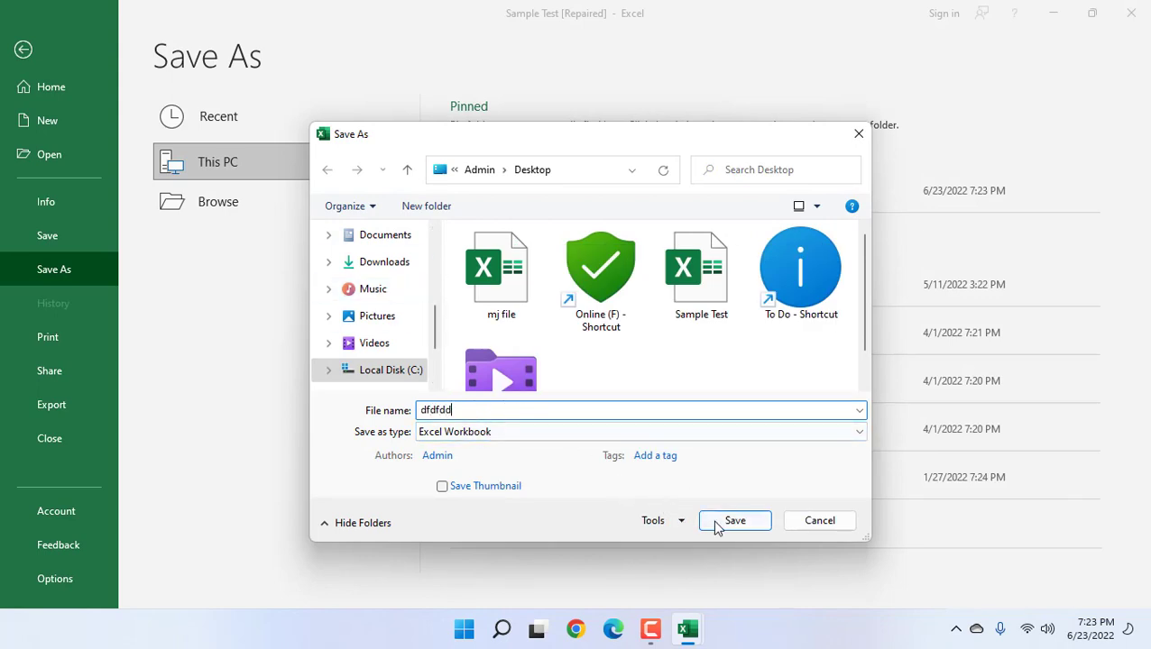
left_click(735, 521)
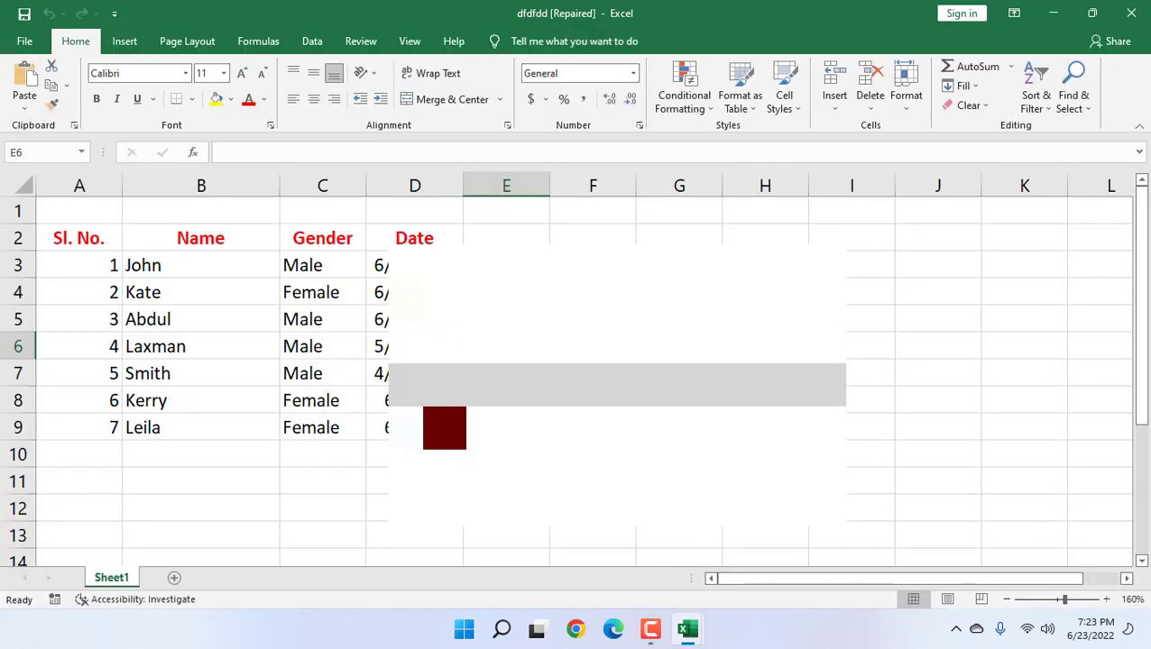
type("dfdsfsdfsdfsd")
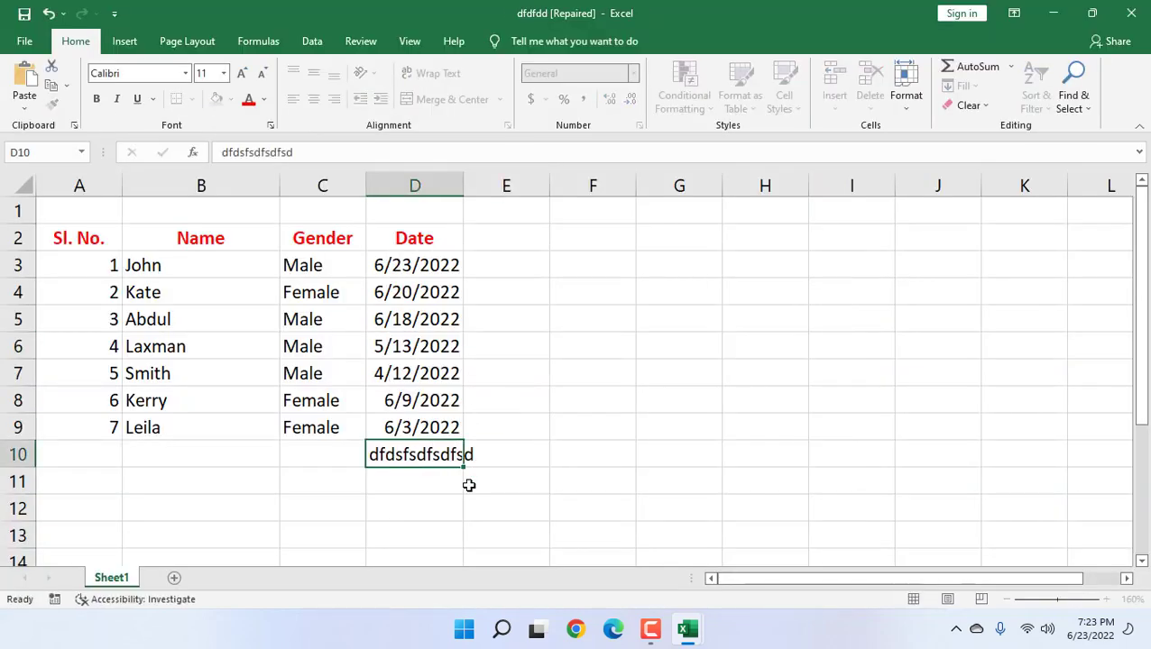
key("Escape")
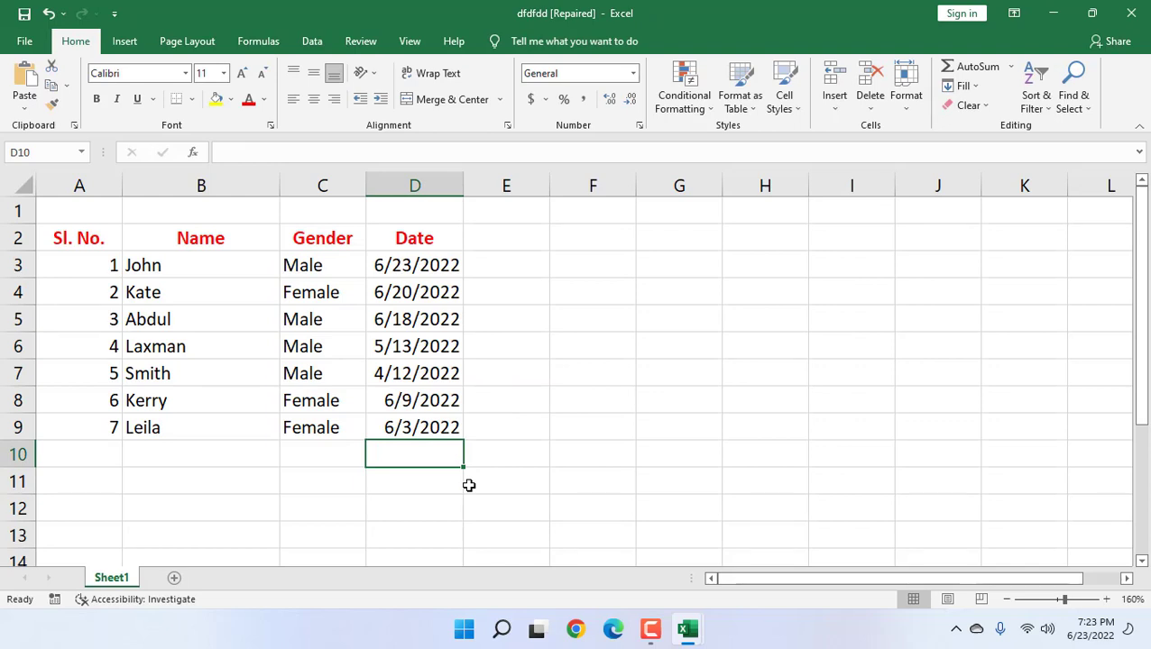
mouse_move(484, 482)
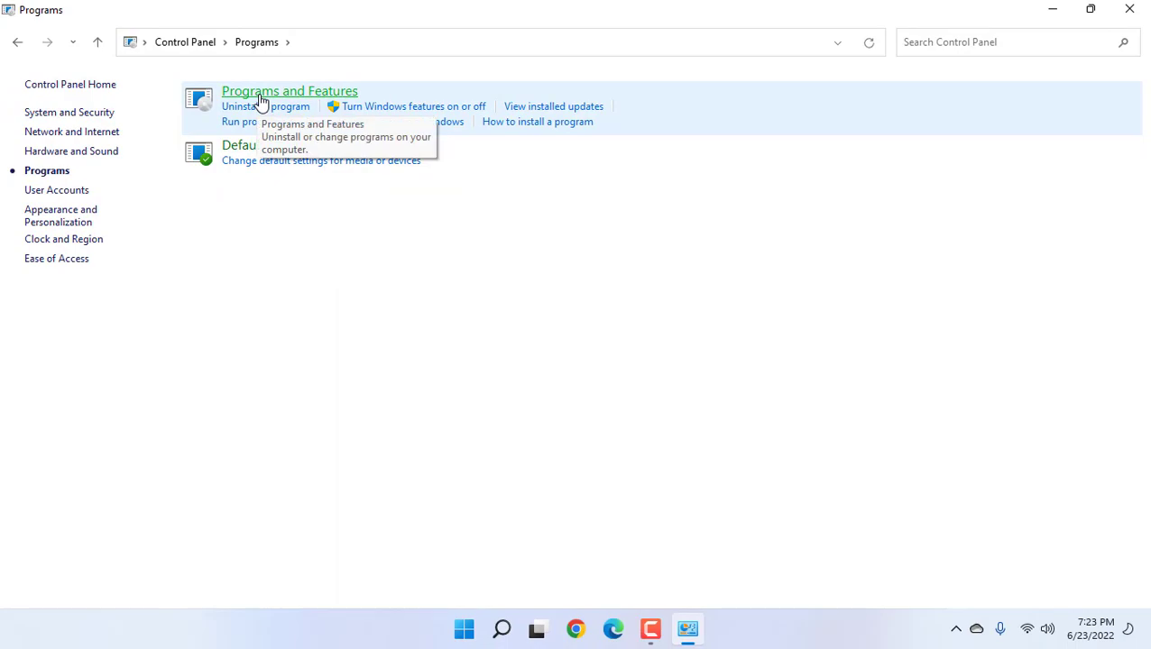
From Programs and Features, select Microsoft Office Professional 2016 for modification
left_click(290, 91)
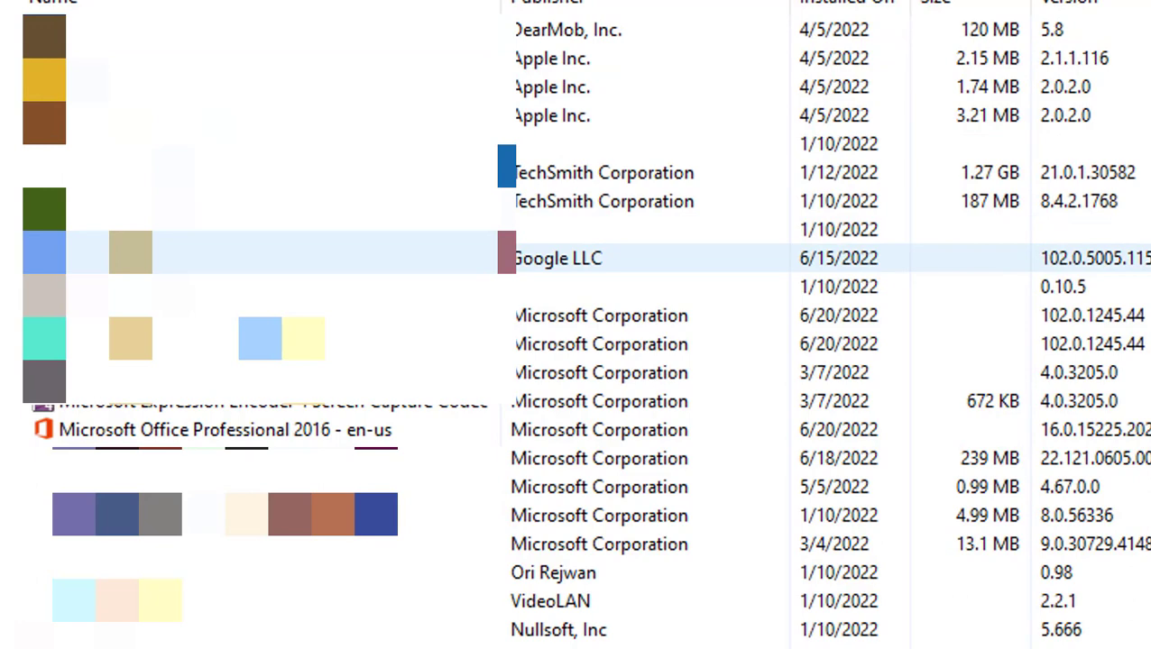
left_click(631, 201)
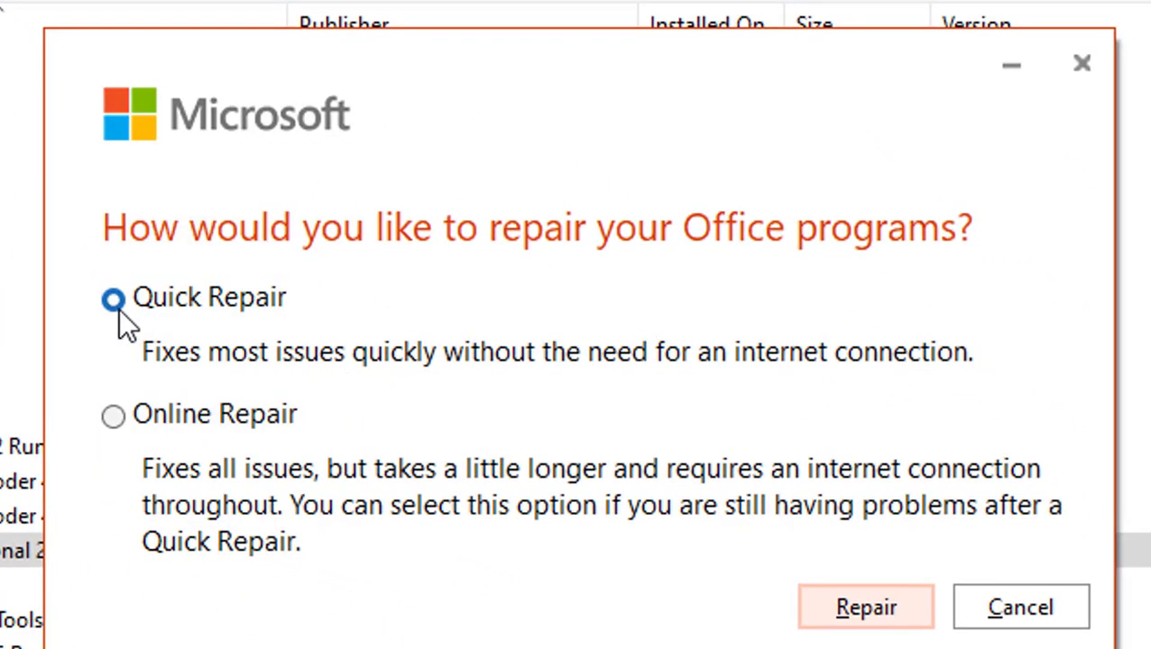
mouse_move(223, 483)
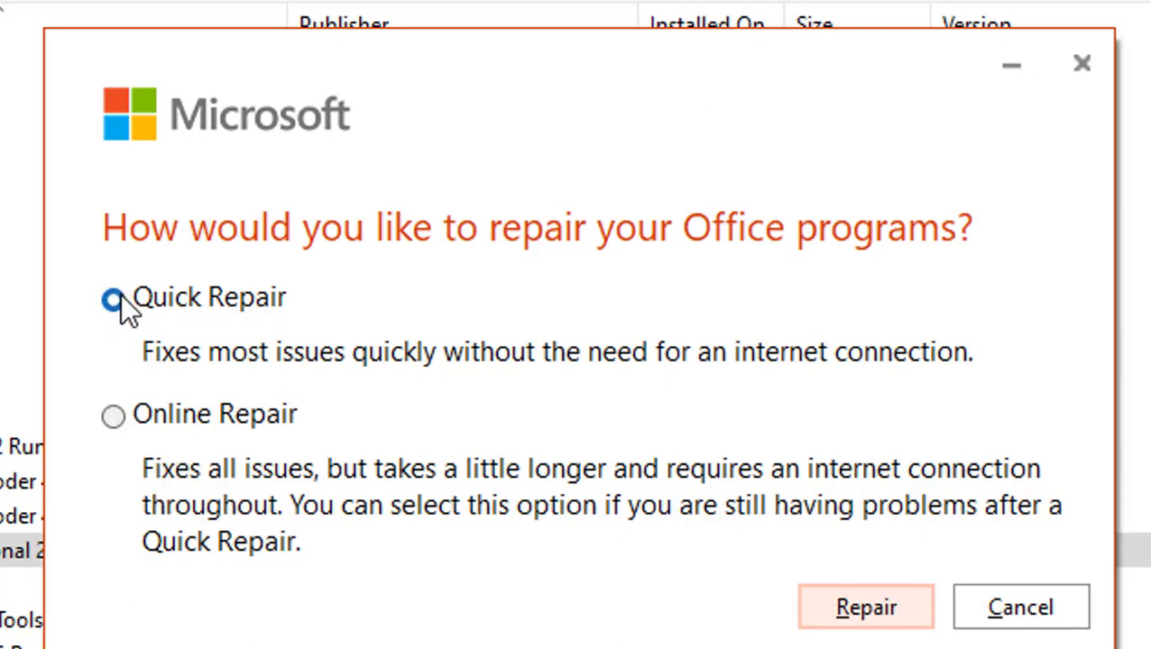
Choose Quick Repair in the Office repair prompt, then cancel without repairing
left_click(113, 298)
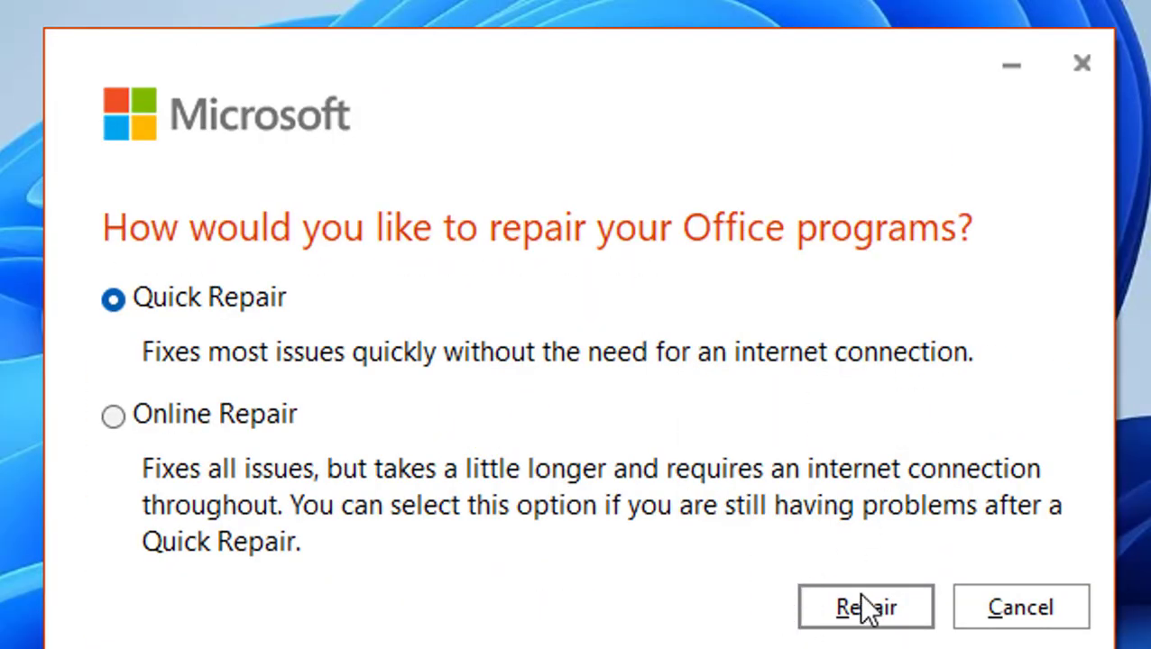
mouse_move(866, 618)
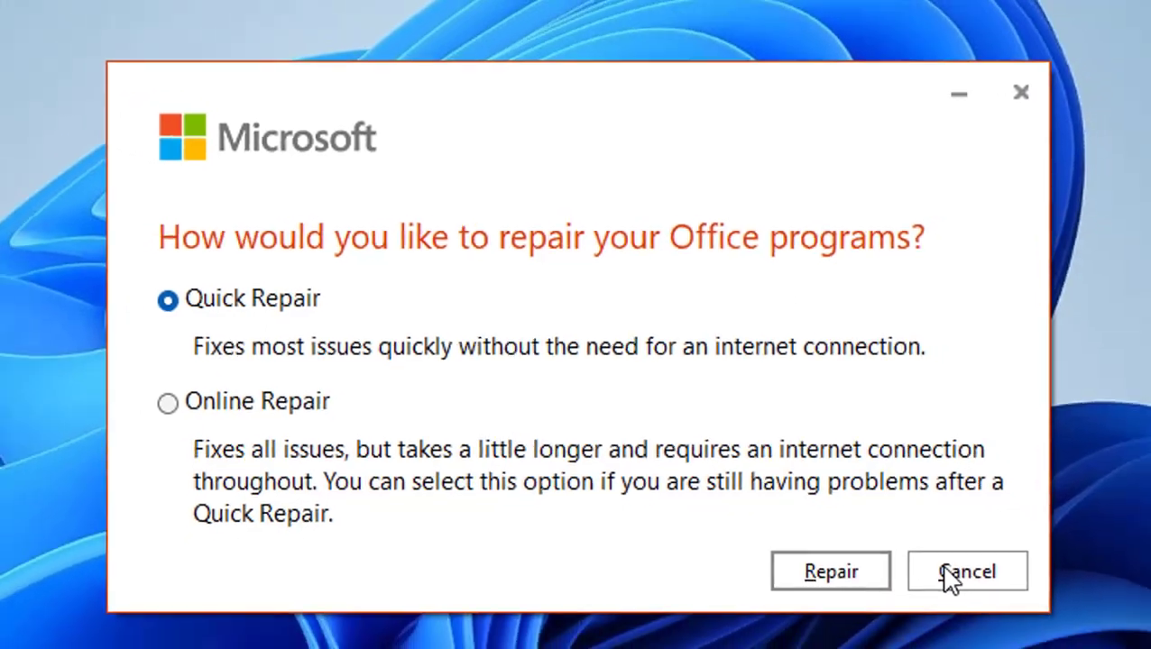
left_click(966, 571)
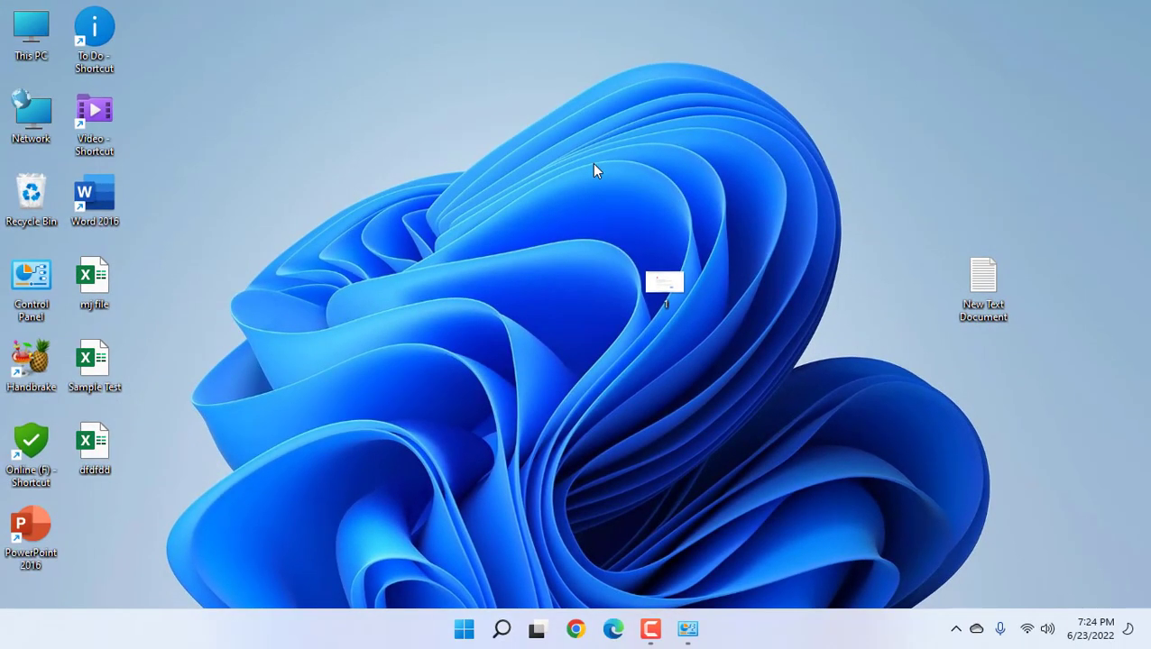